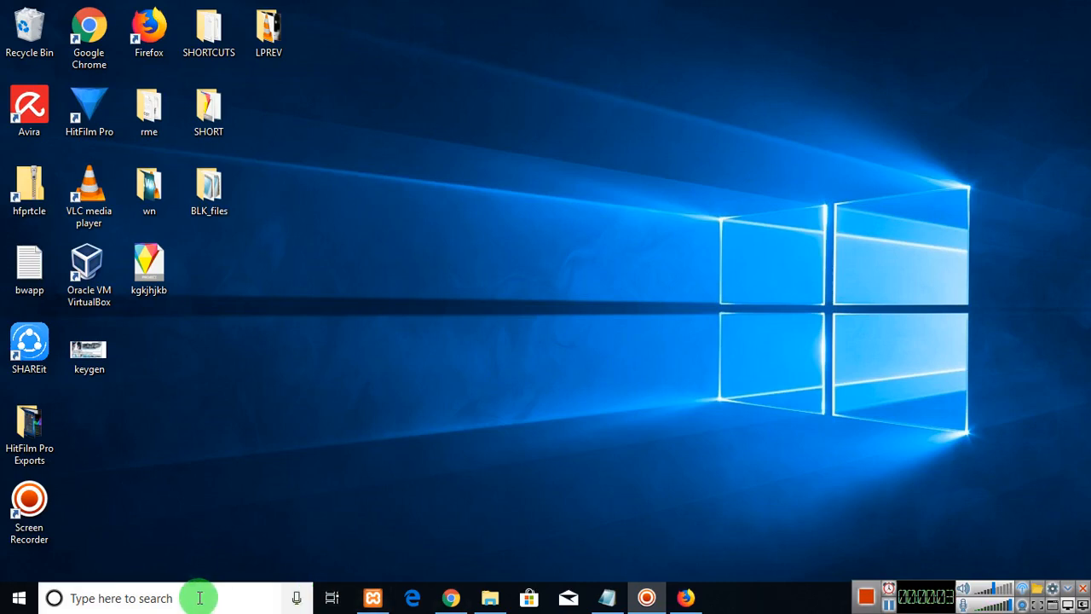
# Search Windows for 'burp' to find Burp Suite Community Edition
pyautogui.write('burp')
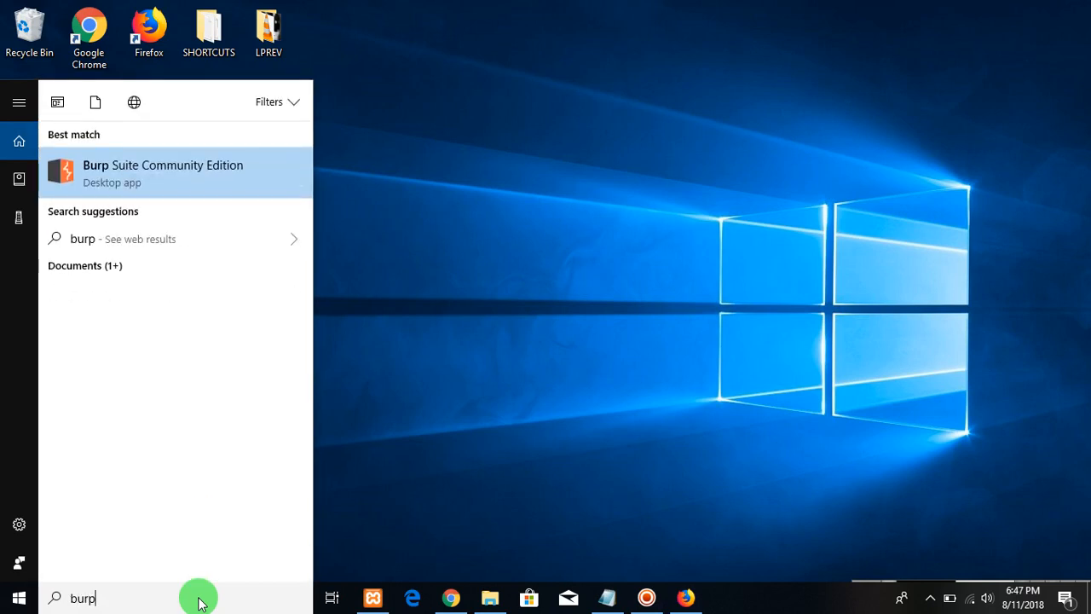
pyautogui.moveTo(213, 177)
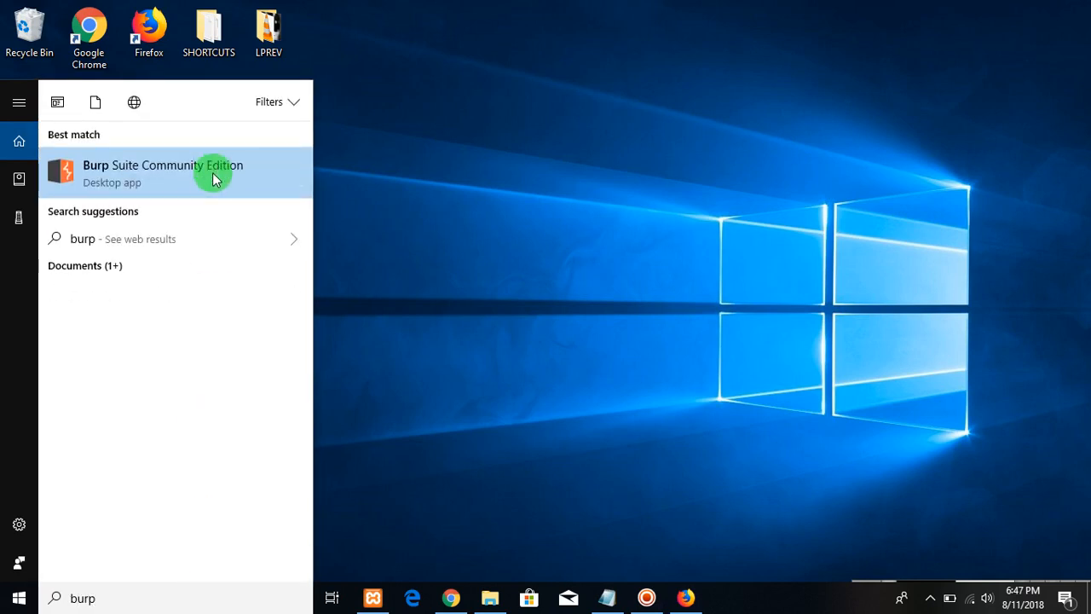
# Launch Burp Suite, dismiss the update notice, start with defaults, and show Proxy Intercept
pyautogui.click(163, 172)
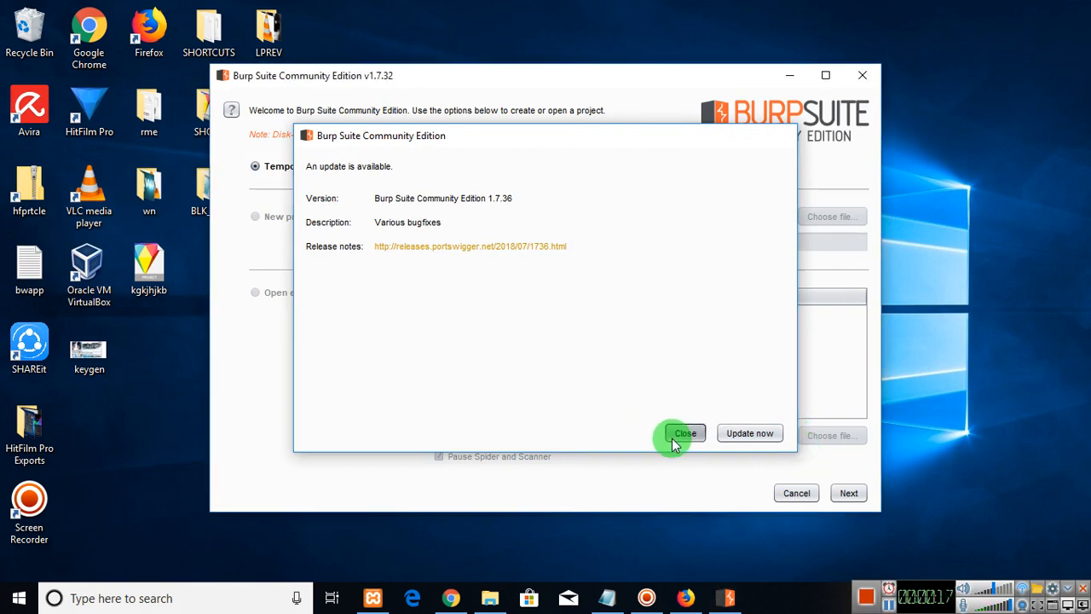
pyautogui.click(684, 433)
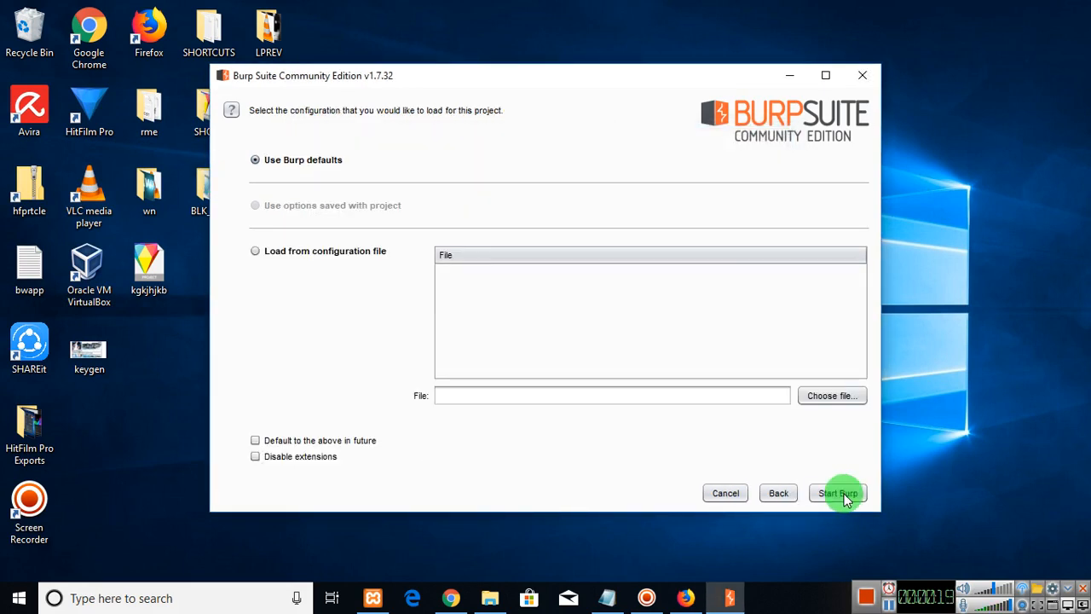
pyautogui.click(837, 493)
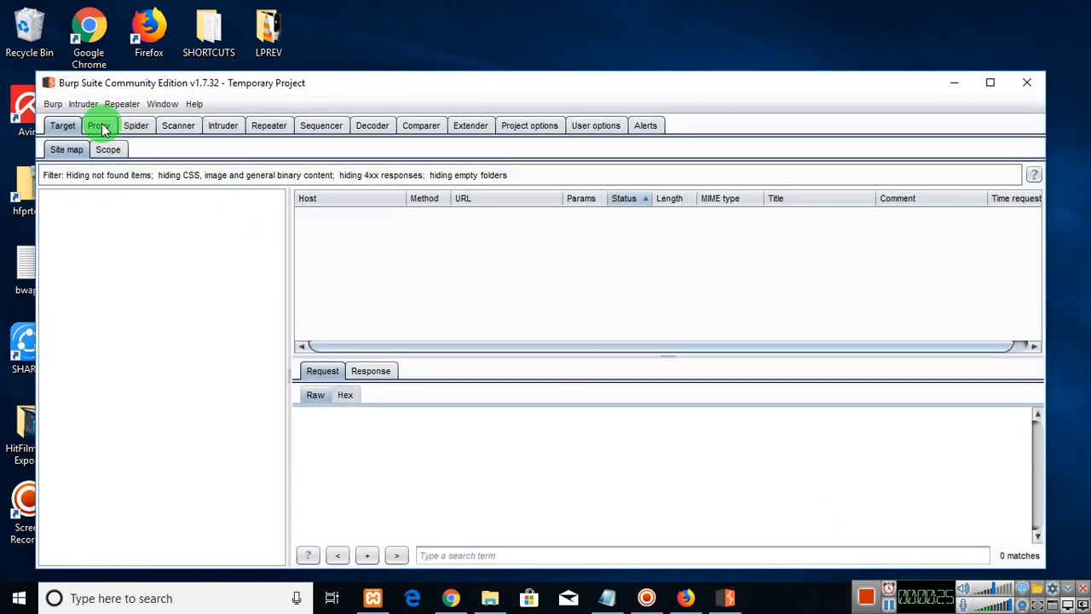
pyautogui.click(99, 125)
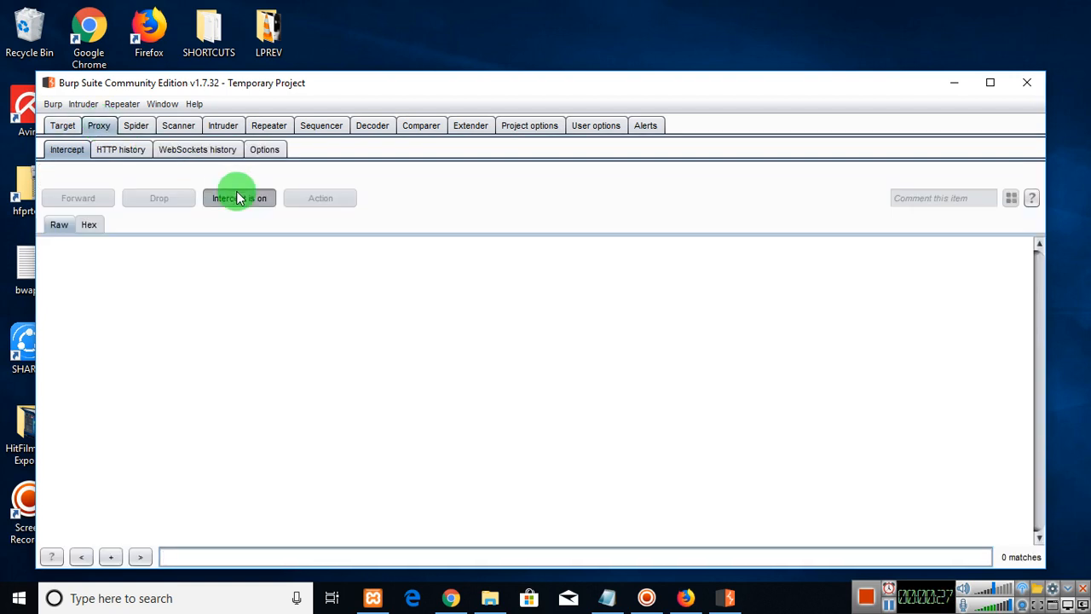
pyautogui.moveTo(390, 313)
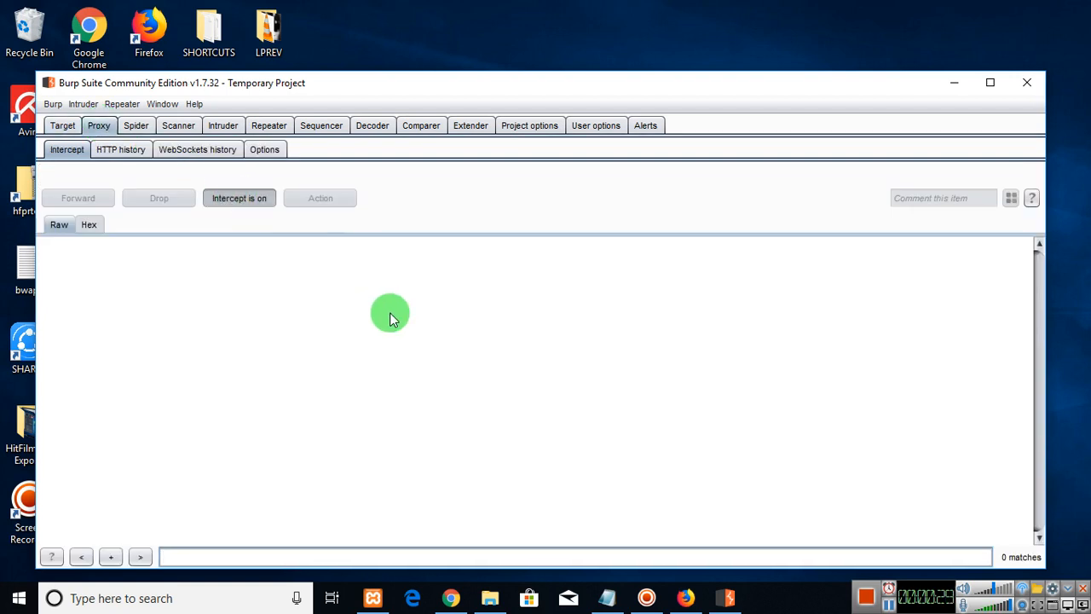
pyautogui.moveTo(709, 595)
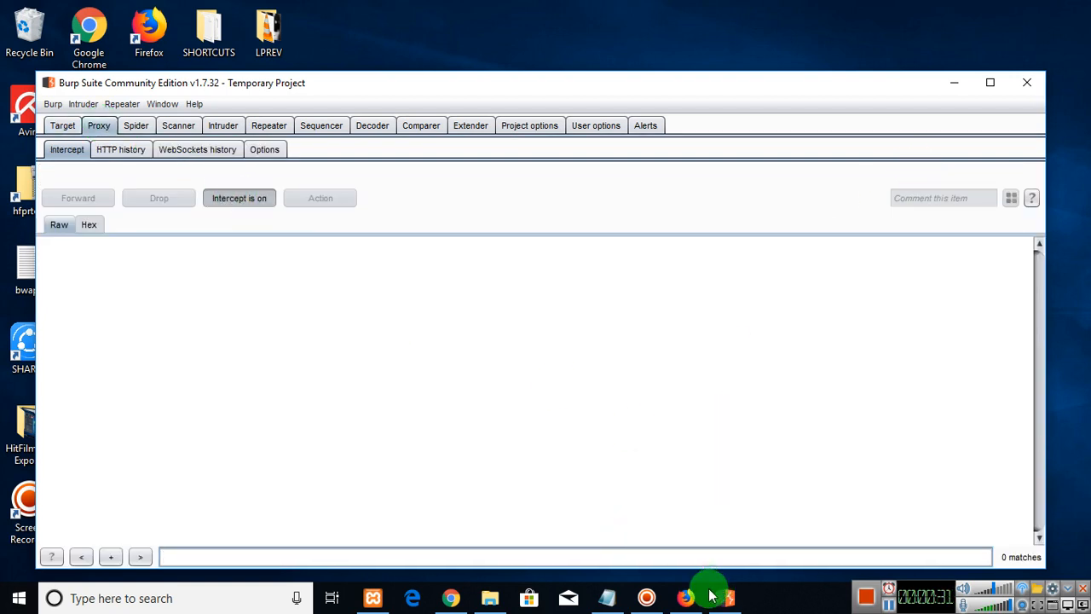
# In Firefox, enter 'bee' as the bWAPP login and fill in a password
pyautogui.click(686, 597)
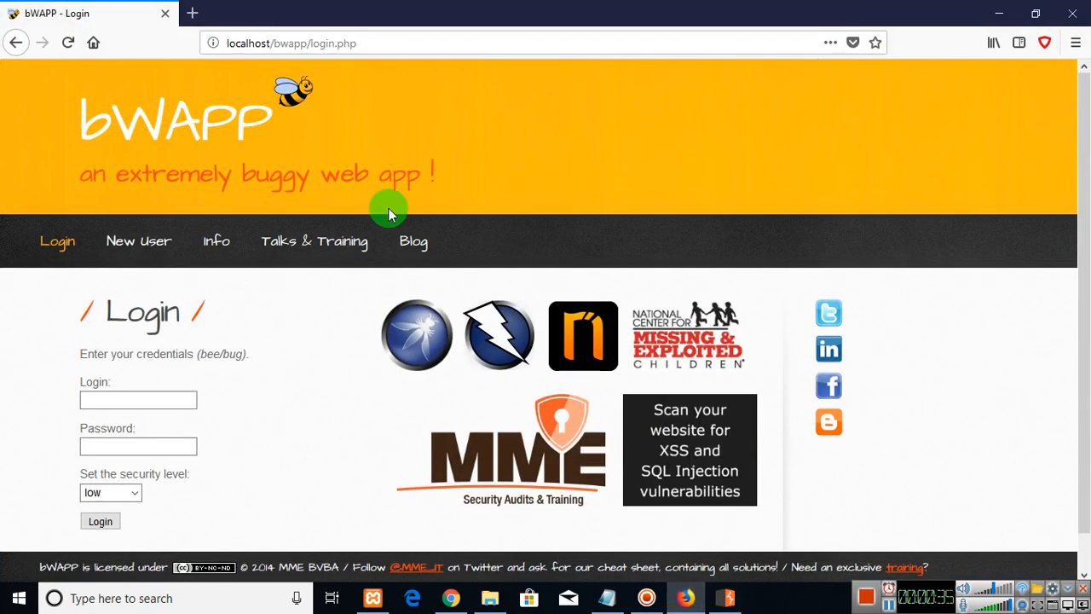
pyautogui.click(139, 400)
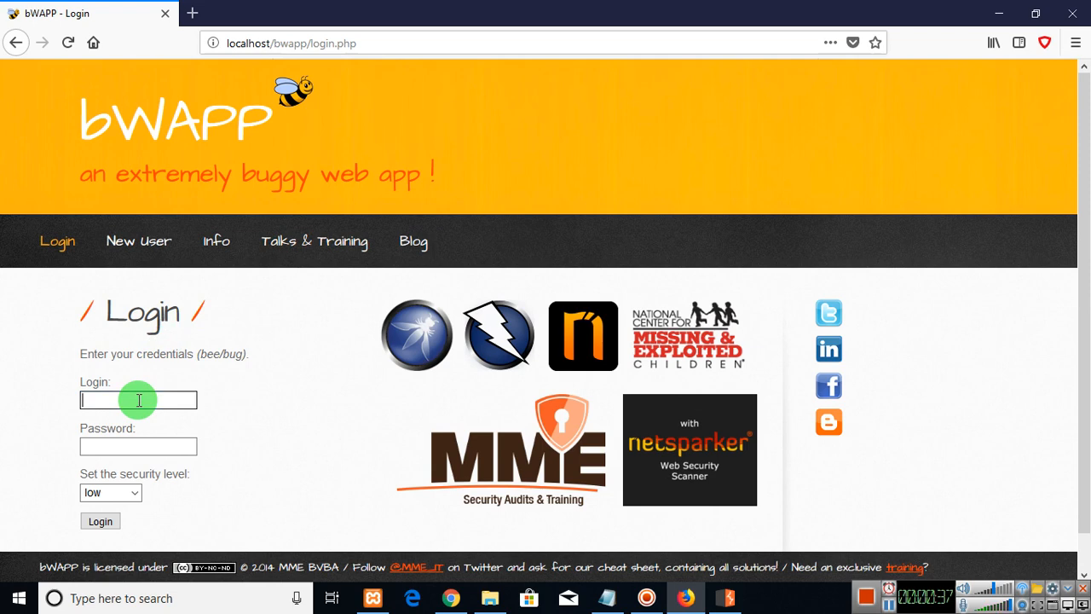
pyautogui.write('bee')
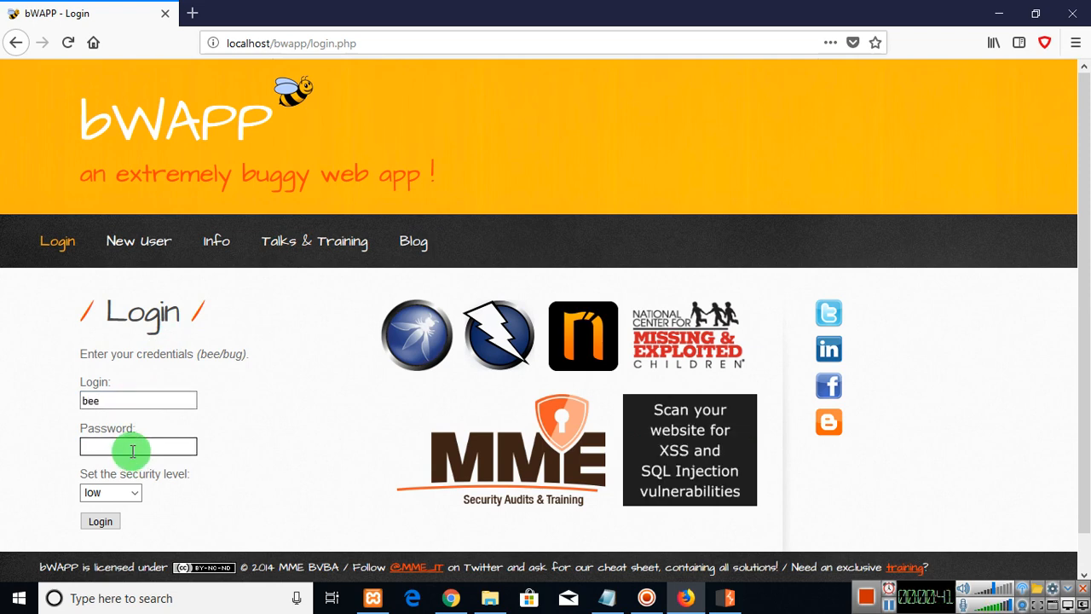
pyautogui.write('bug')
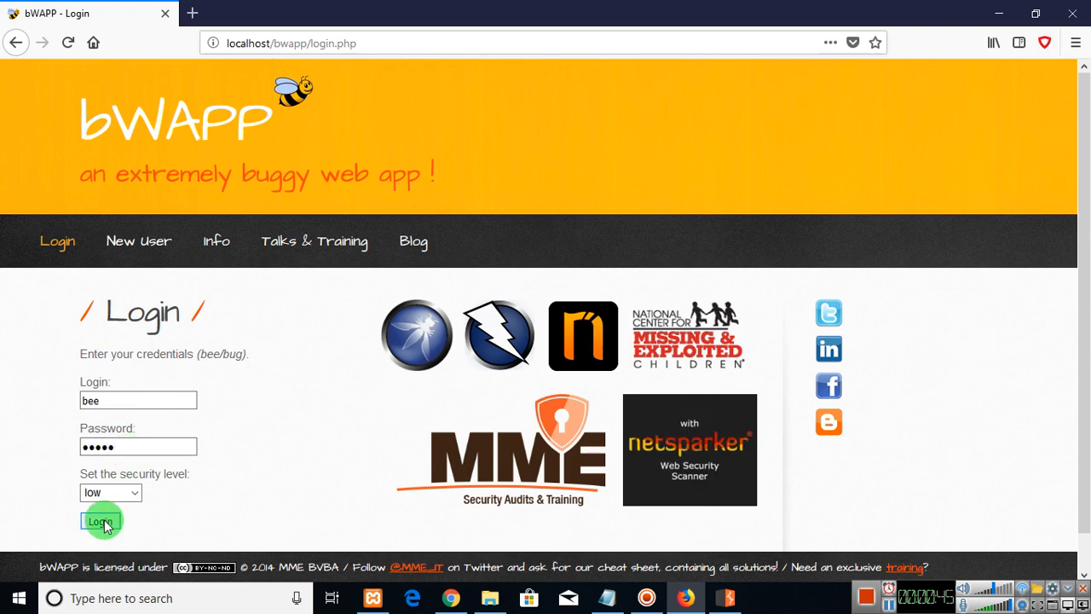
# Submit the bWAPP login and send the intercepted POST (login=bee, password=abcde) to Intruder
pyautogui.click(100, 520)
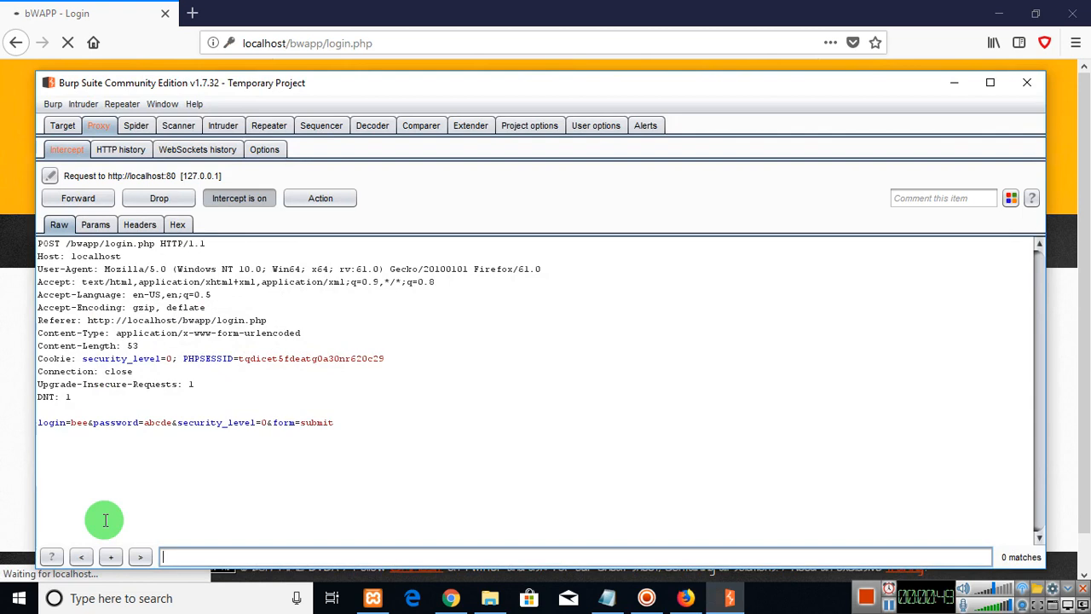
pyautogui.moveTo(64, 426)
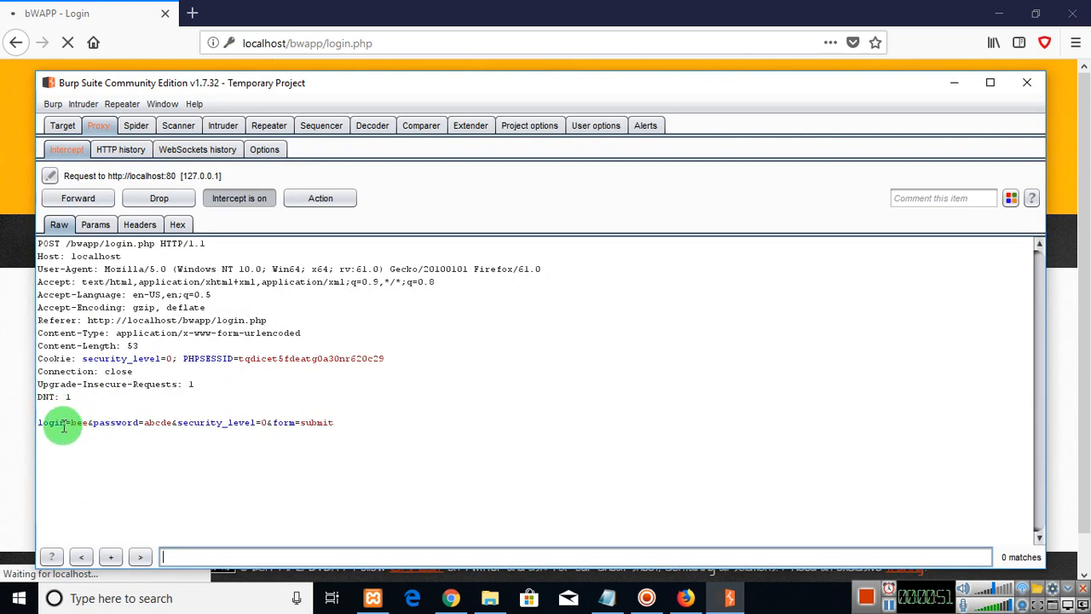
pyautogui.moveTo(110, 435)
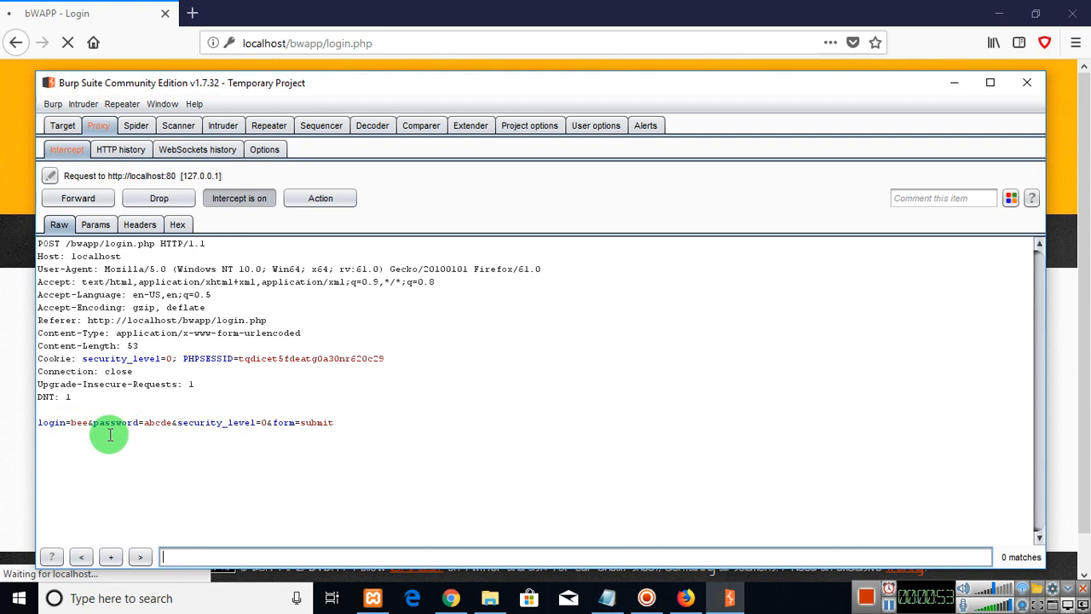
pyautogui.moveTo(135, 430)
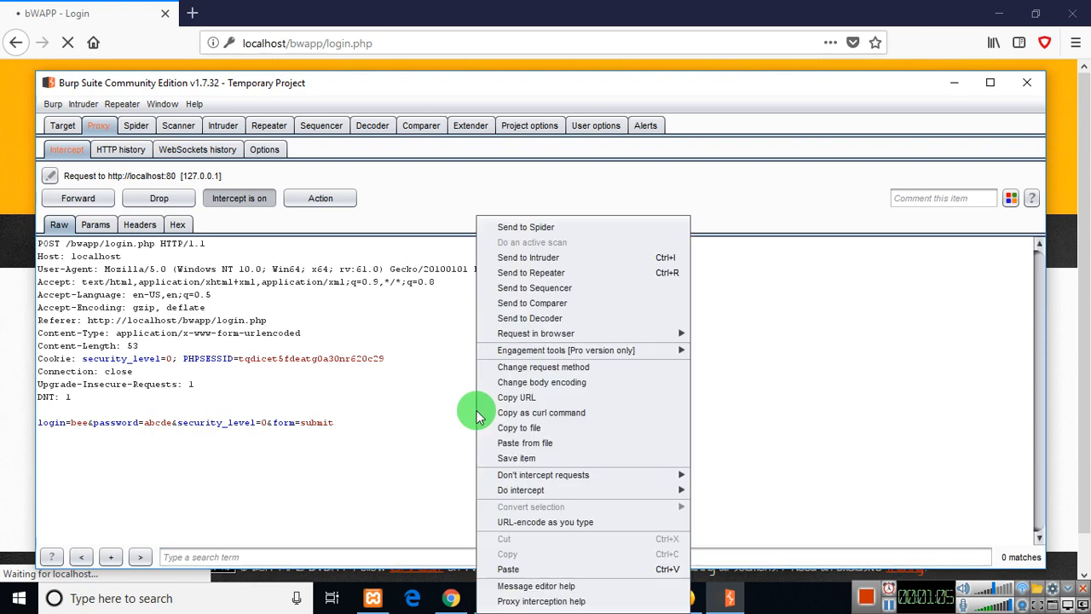
pyautogui.moveTo(527, 257)
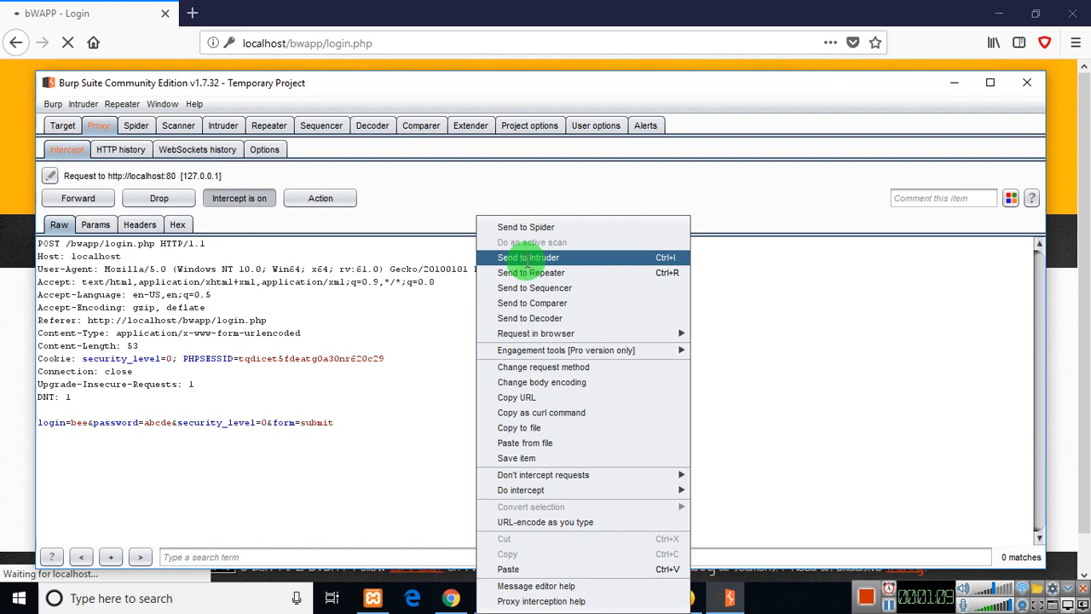
pyautogui.click(529, 258)
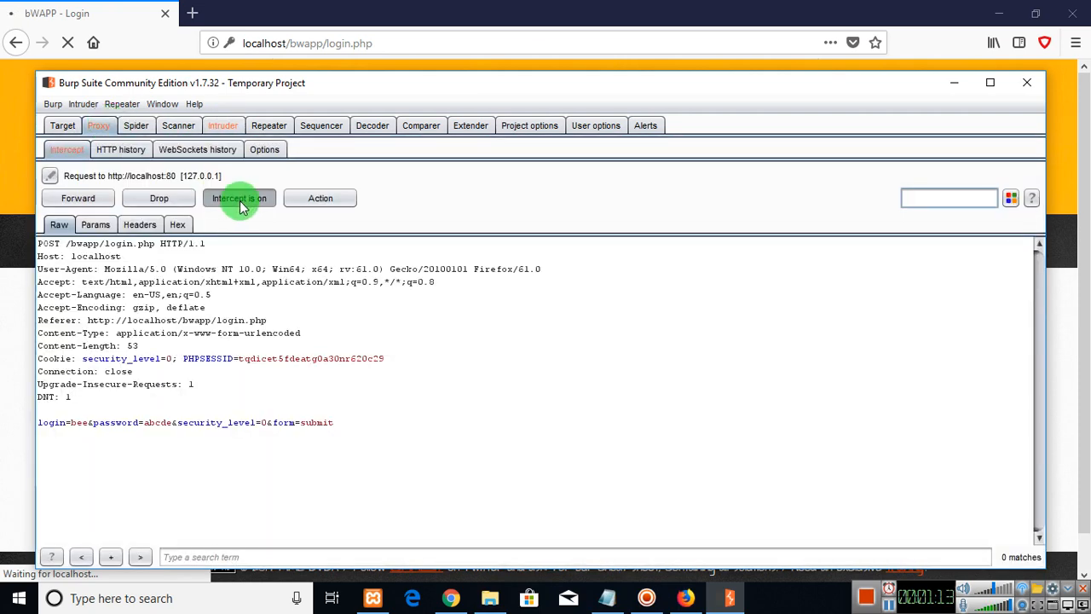
# Turn interception off and view the login request's six payload positions in Intruder
pyautogui.click(222, 125)
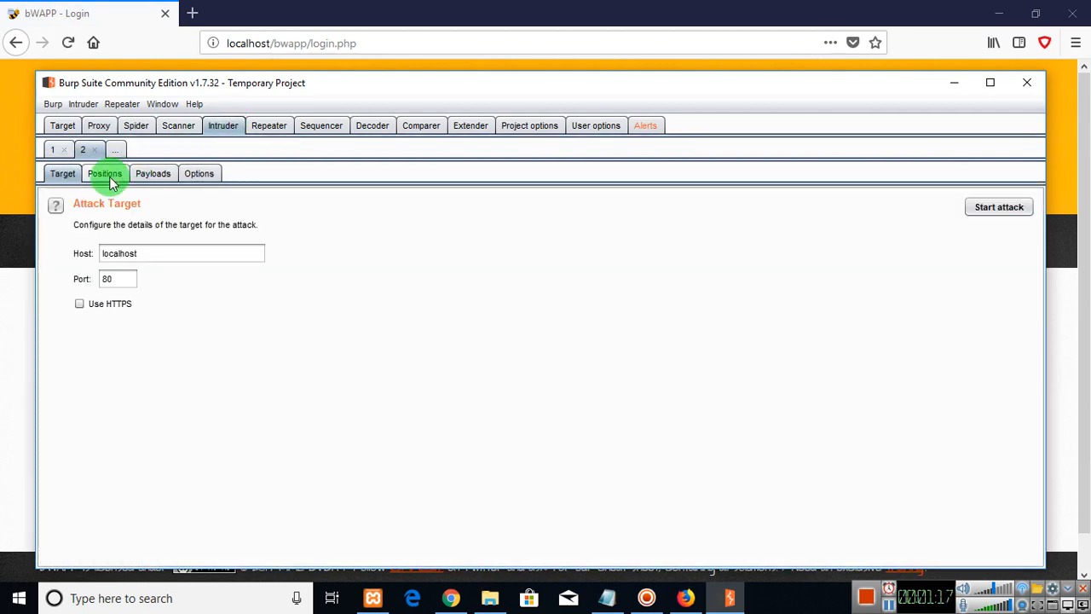
pyautogui.click(104, 173)
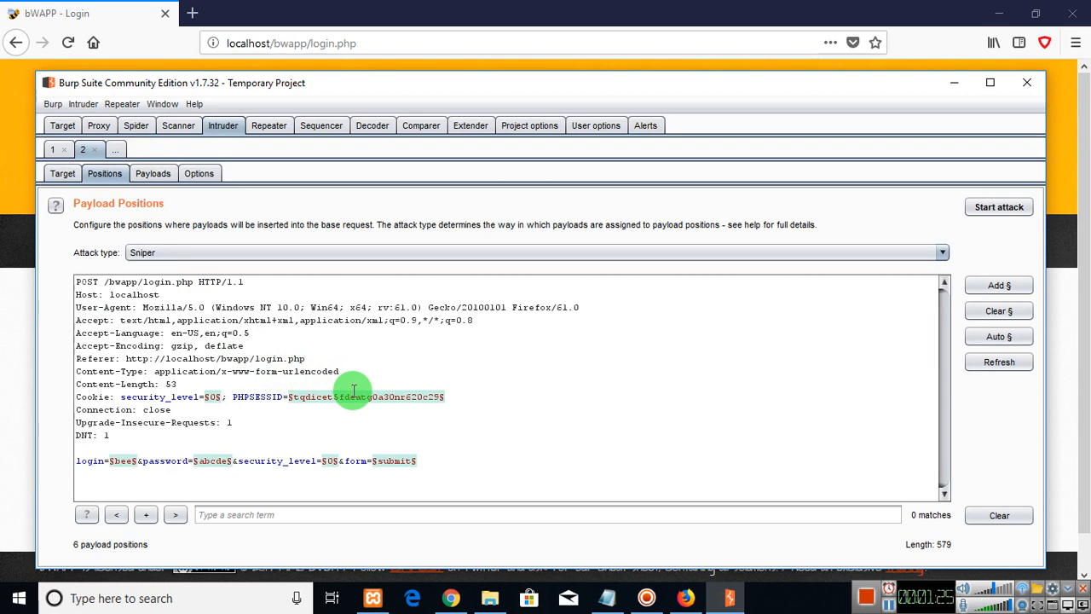
pyautogui.moveTo(210, 465)
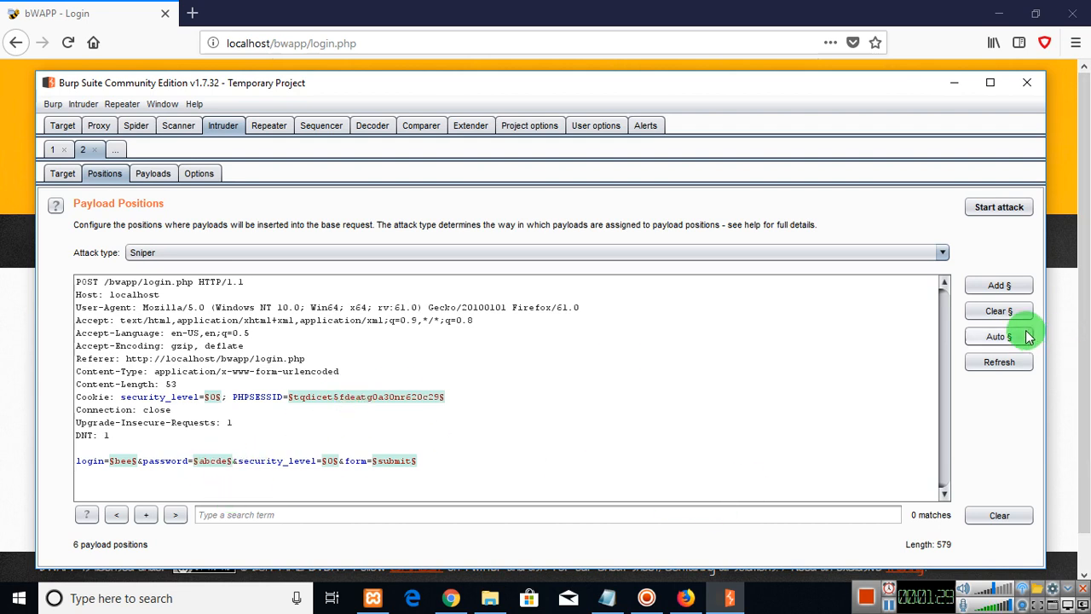
pyautogui.click(998, 310)
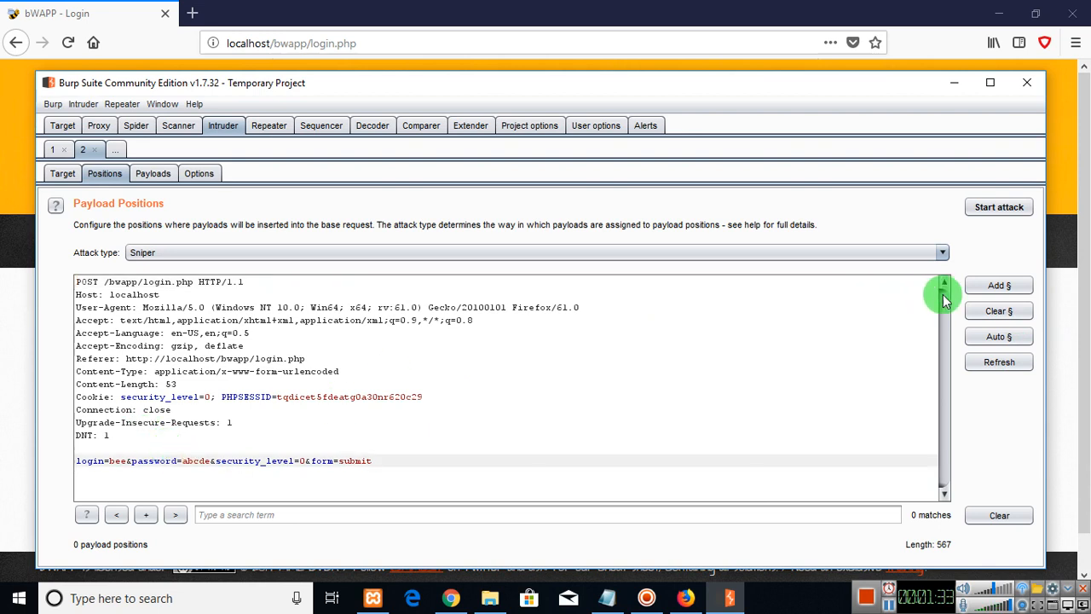
pyautogui.click(998, 284)
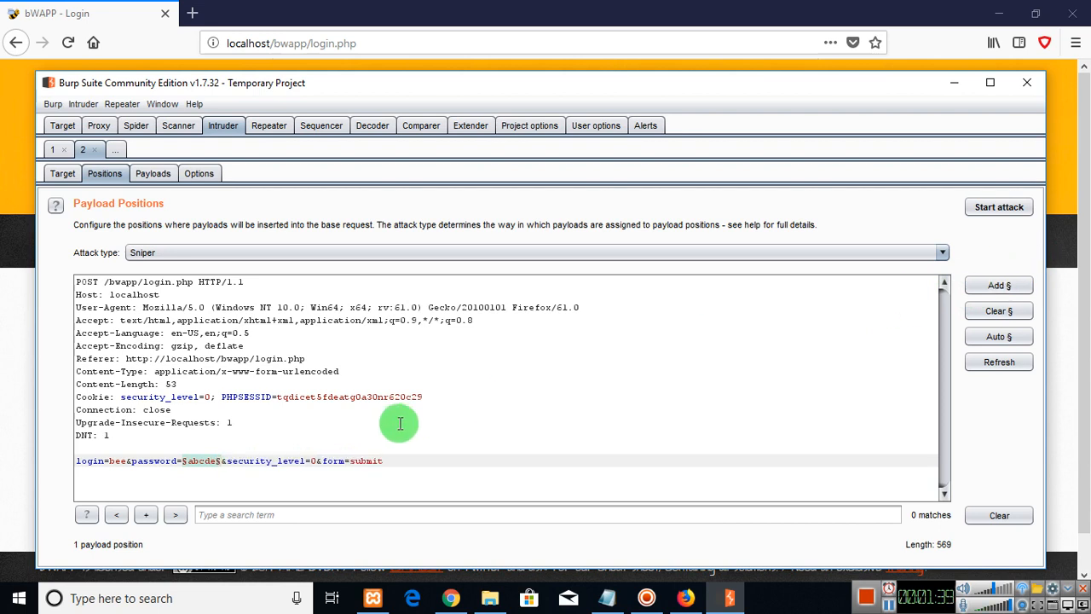
pyautogui.moveTo(198, 461)
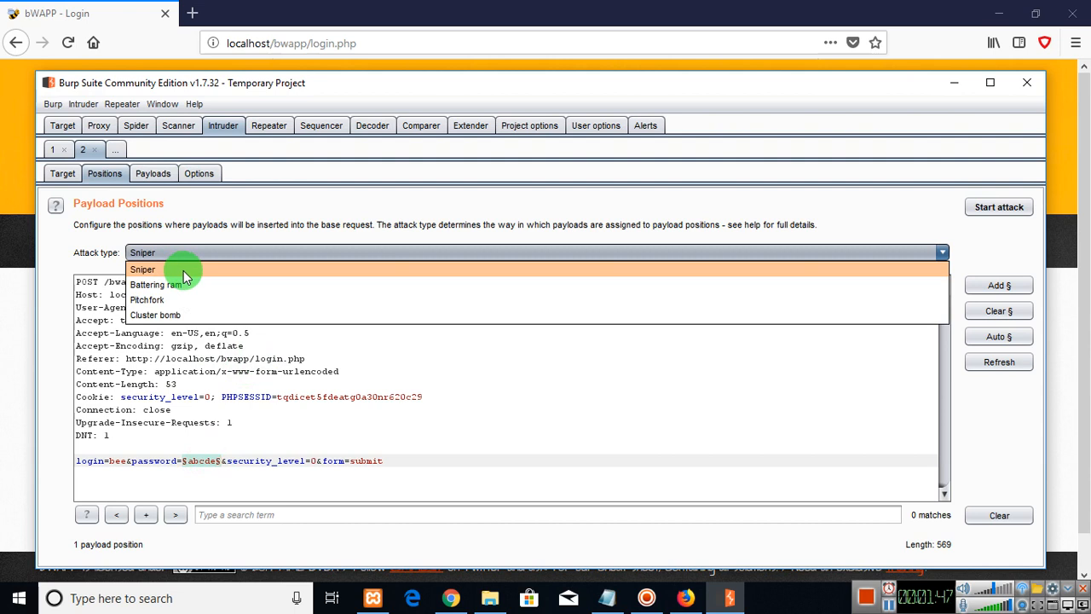
pyautogui.click(153, 173)
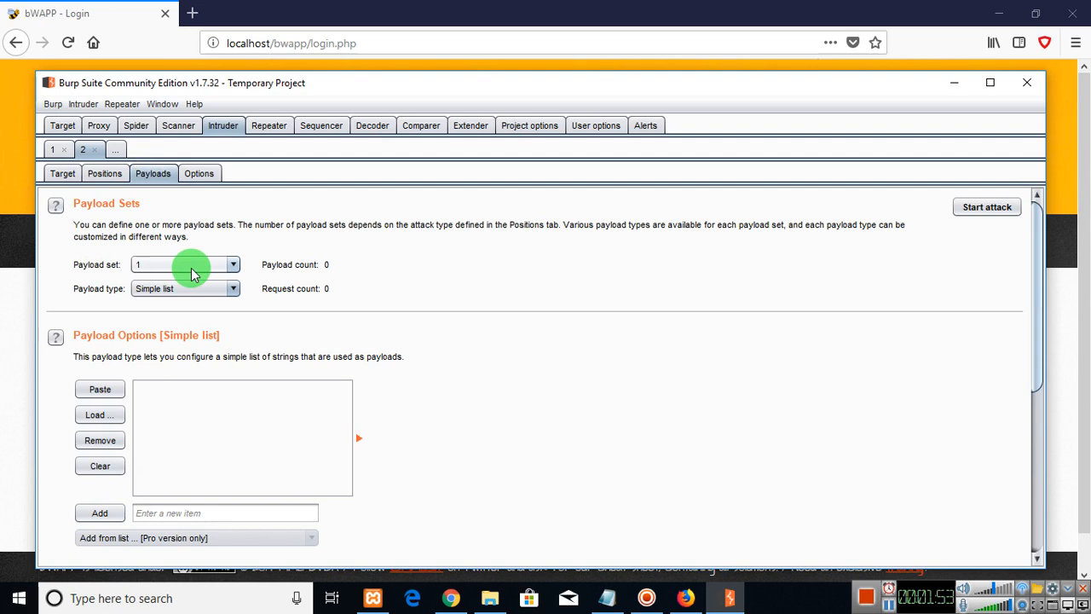
pyautogui.moveTo(191, 288)
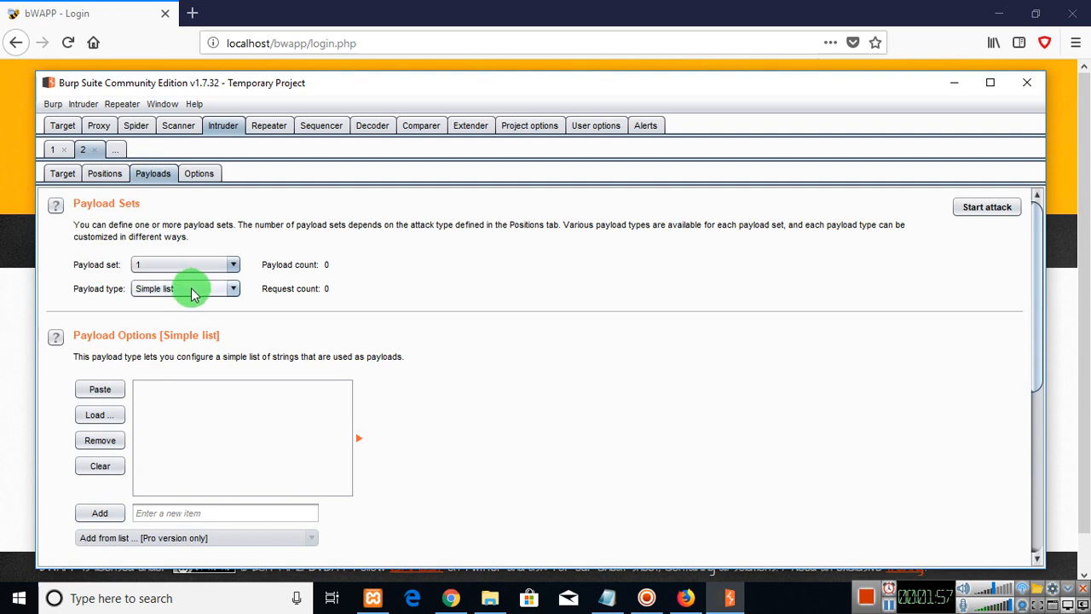
pyautogui.moveTo(195, 537)
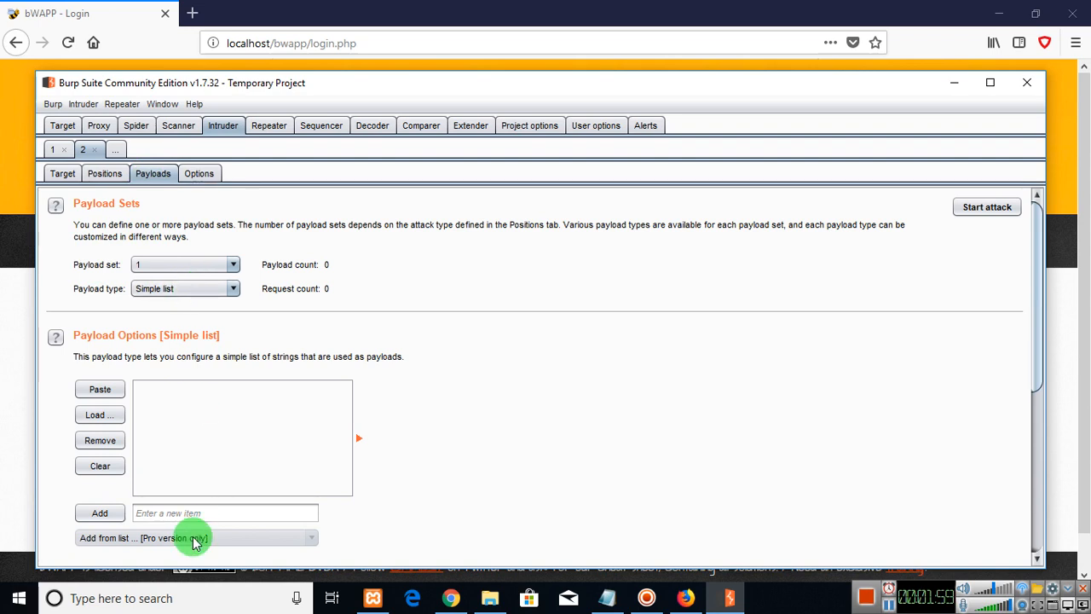
# Add ten password guesses, including kabcd, mno, lisdfhsdf and bug, to the simple payload list
pyautogui.click(225, 512)
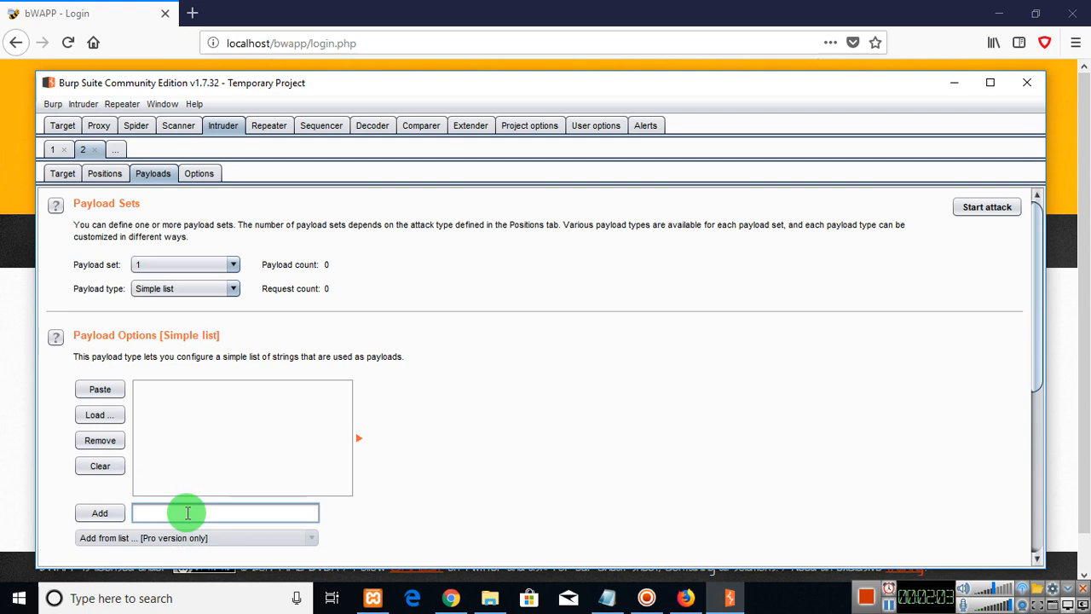
pyautogui.write('kabcd')
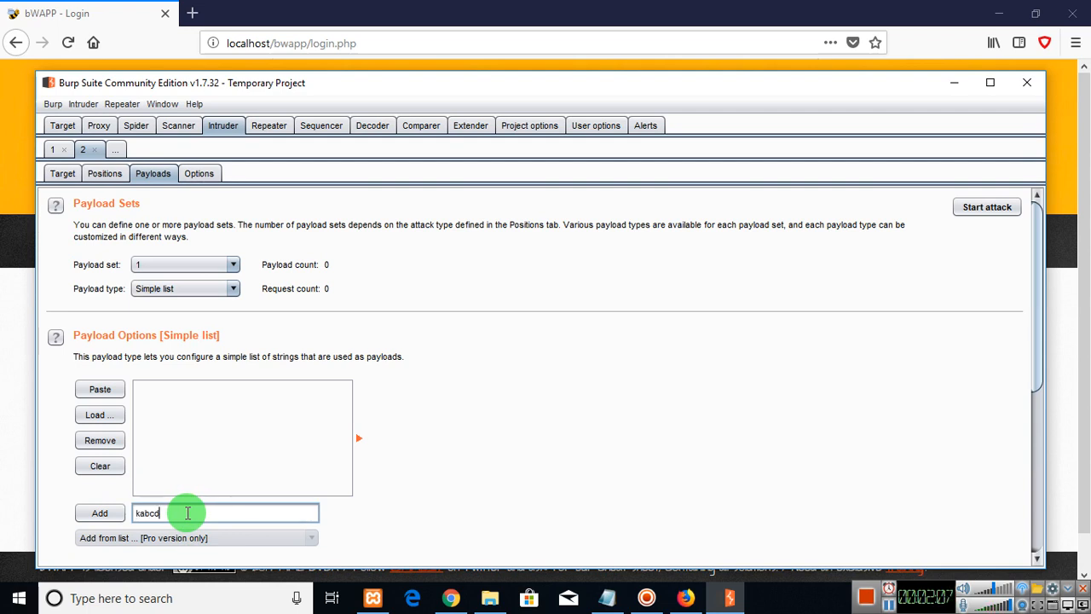
pyautogui.click(100, 512)
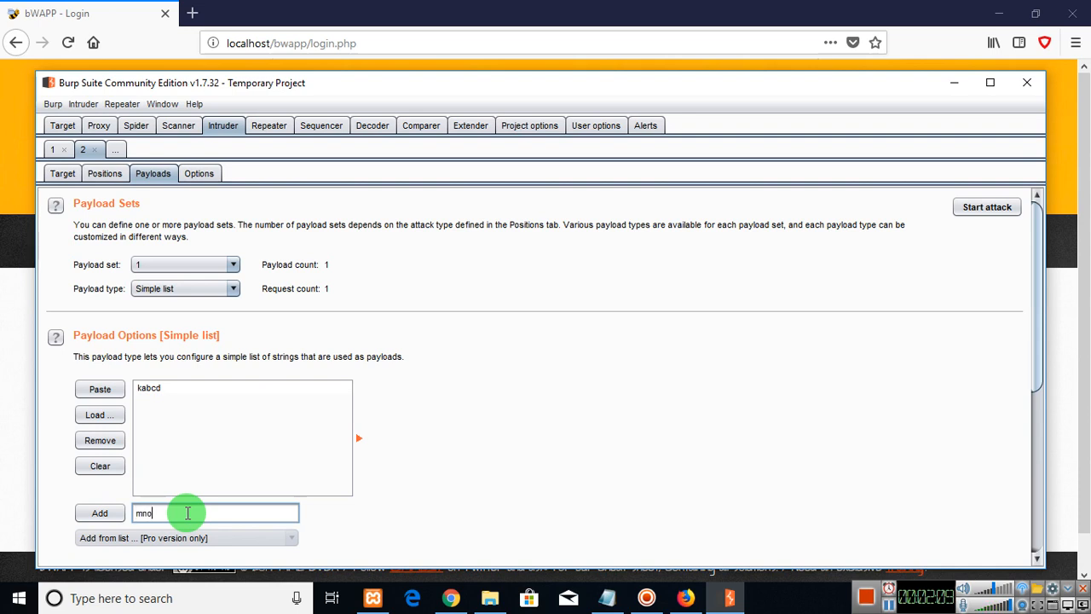
pyautogui.click(100, 512)
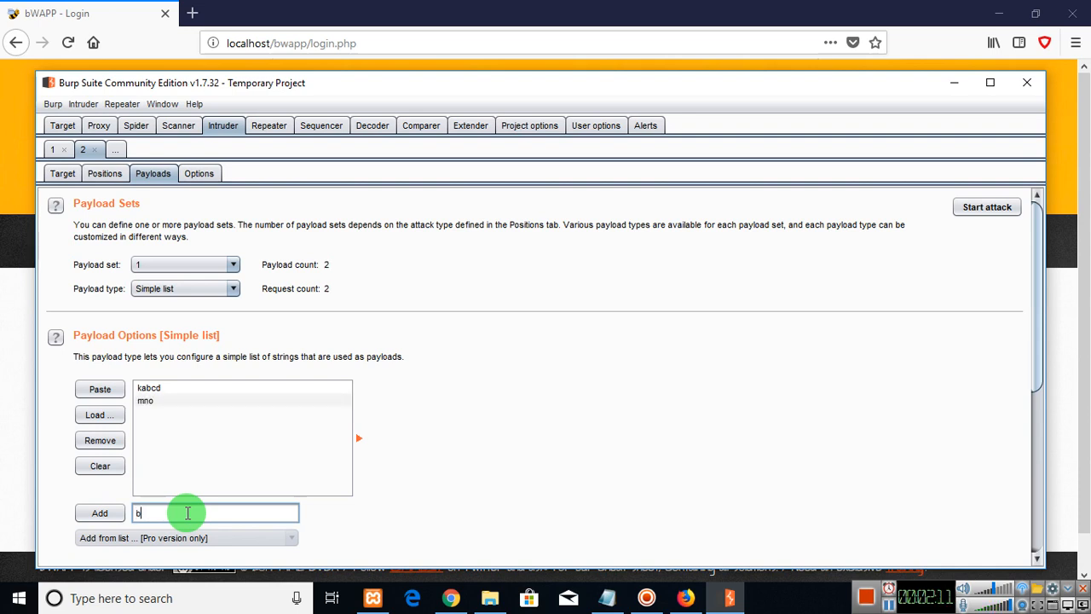
pyautogui.click(100, 512)
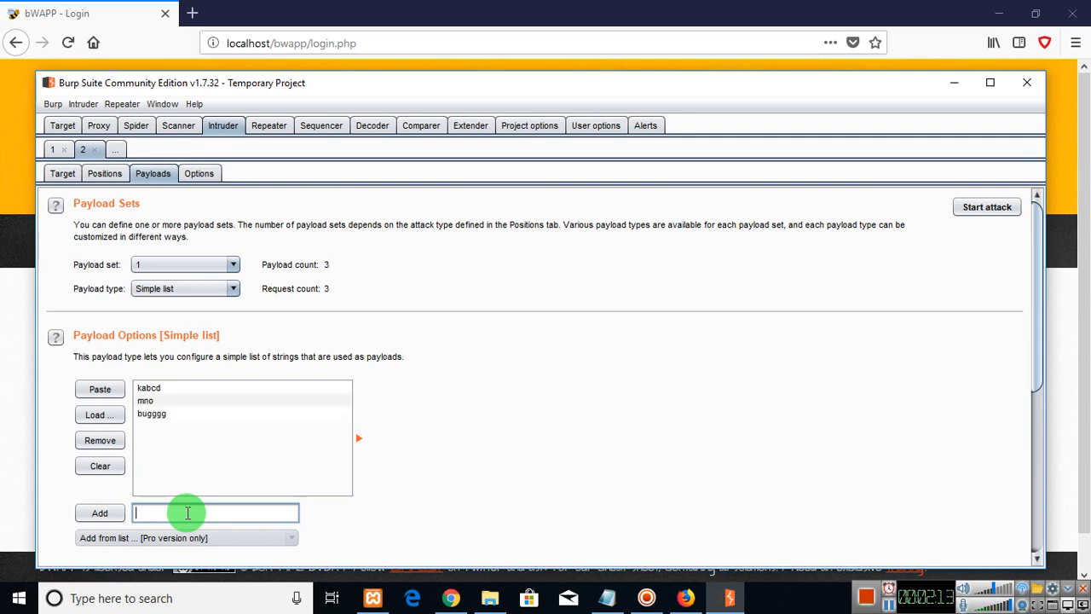
pyautogui.write('lisdfhsdf')
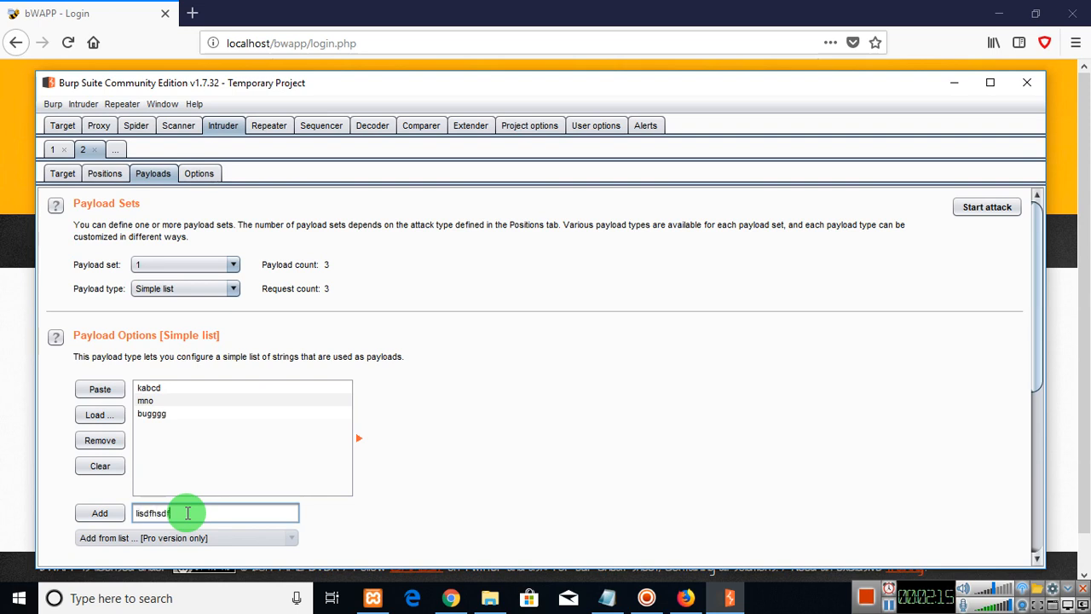
pyautogui.click(100, 512)
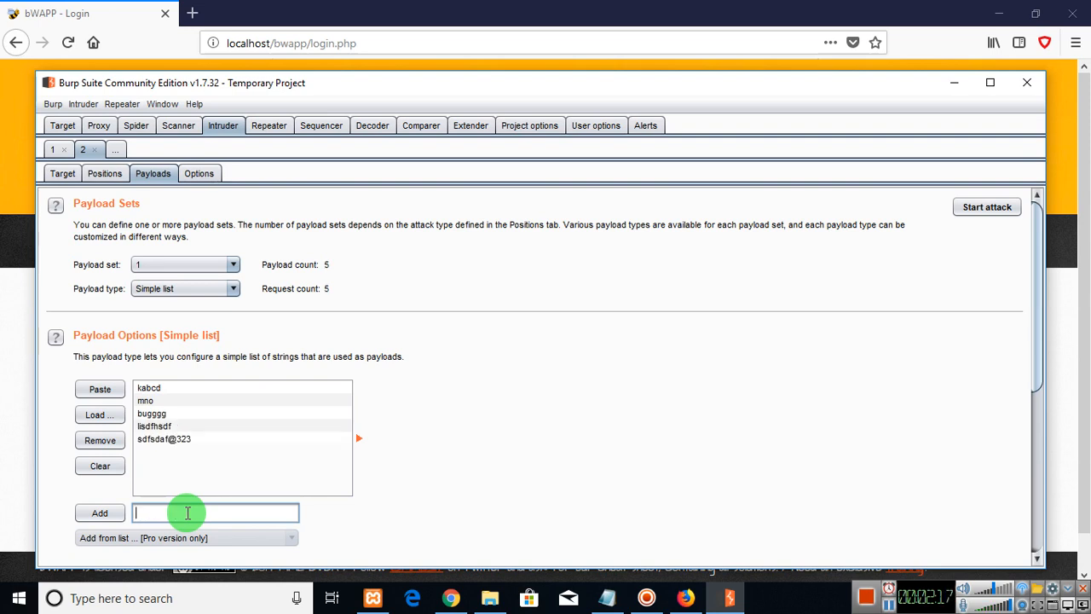
pyautogui.click(100, 512)
pyautogui.write('bug')
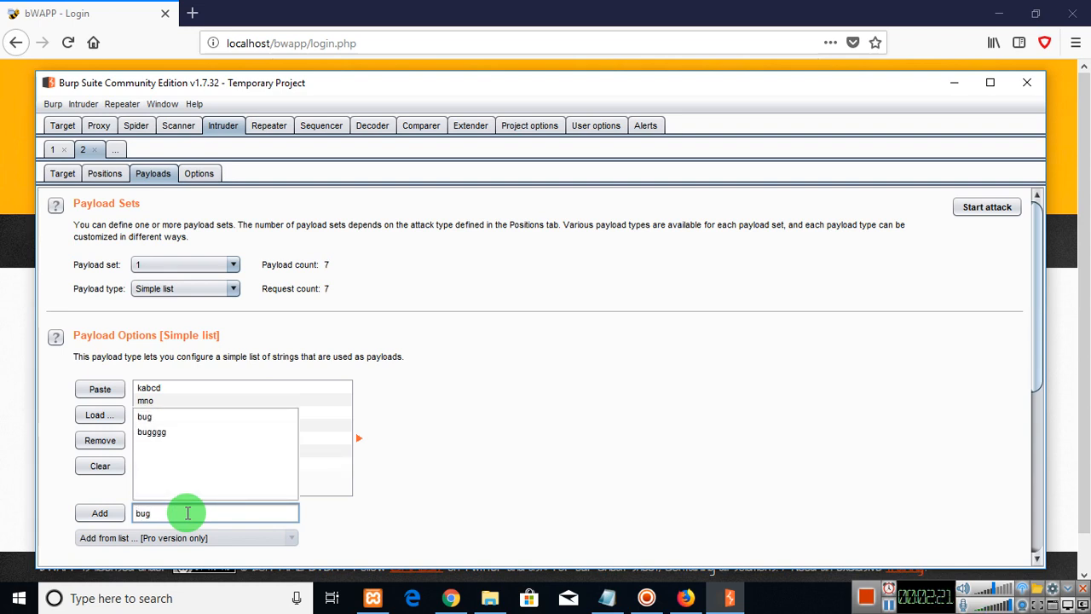
pyautogui.click(100, 512)
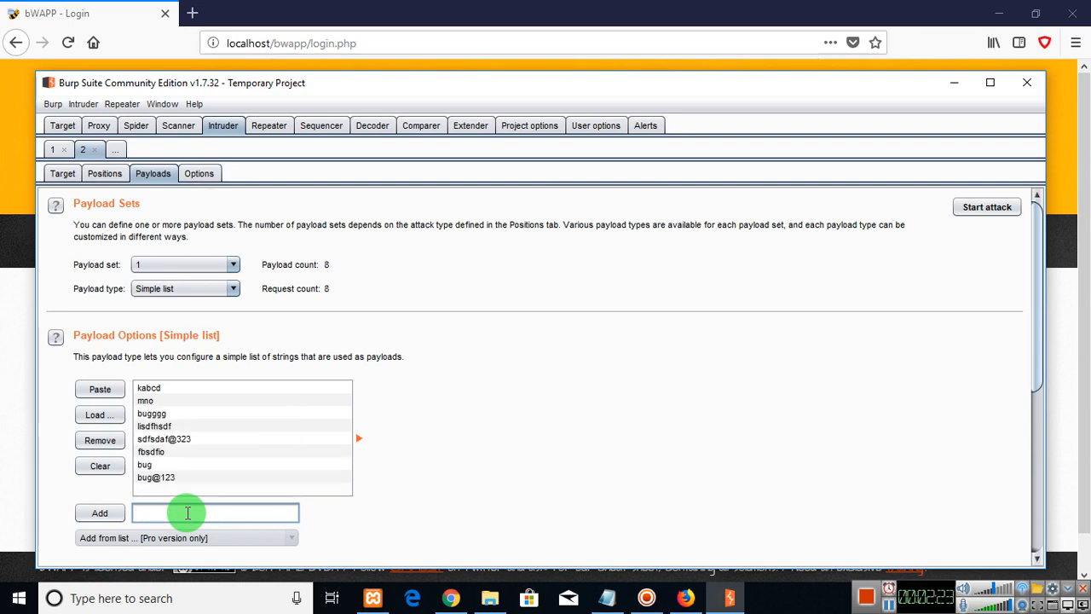
pyautogui.click(100, 512)
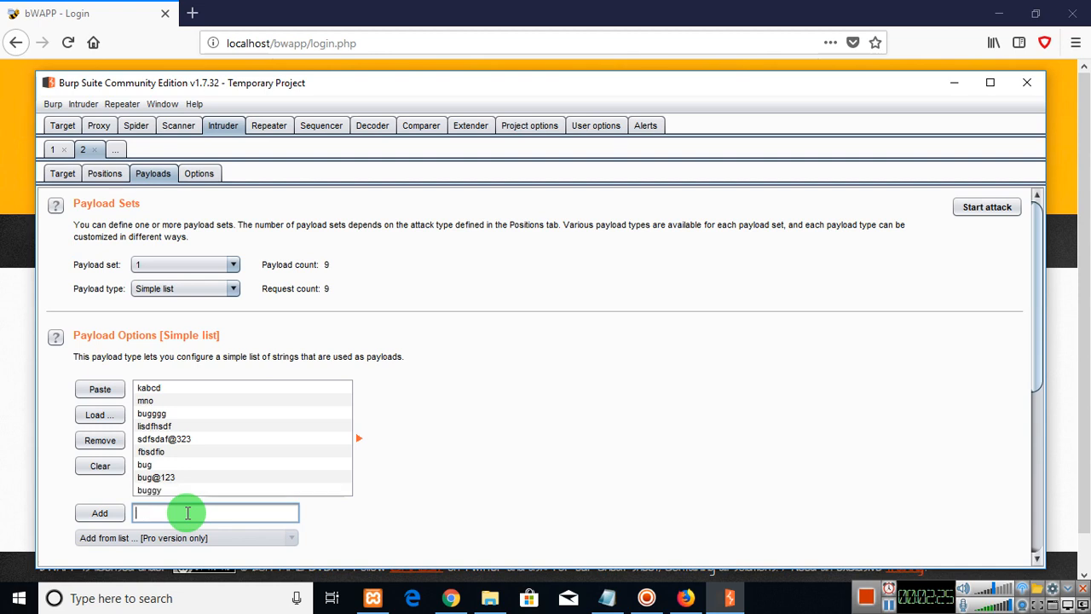
pyautogui.click(99, 512)
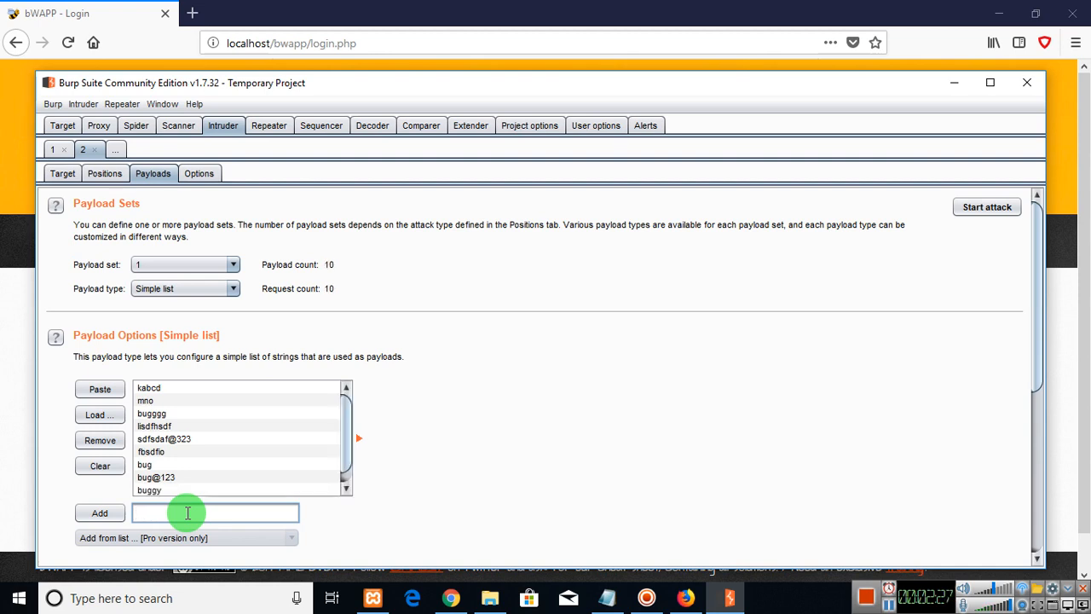
pyautogui.moveTo(346, 426)
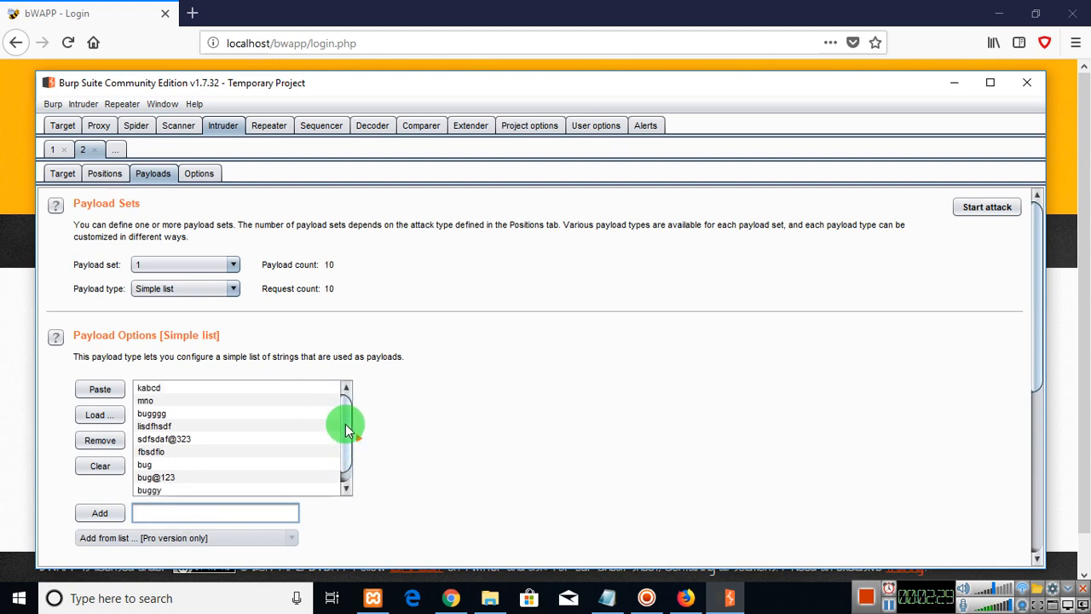
pyautogui.moveTo(166, 400)
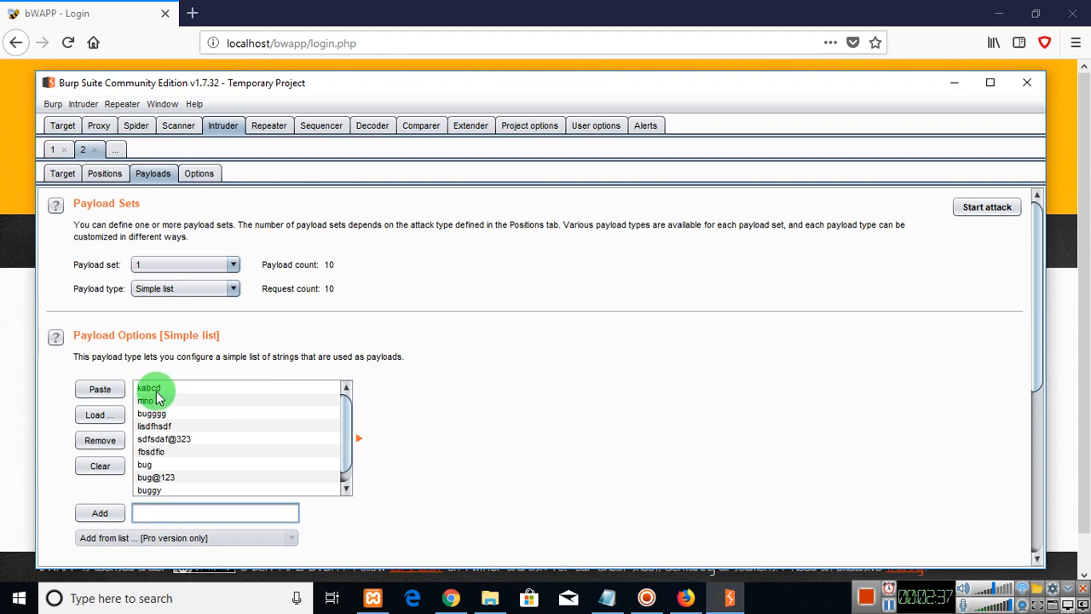
pyautogui.scroll(-3)
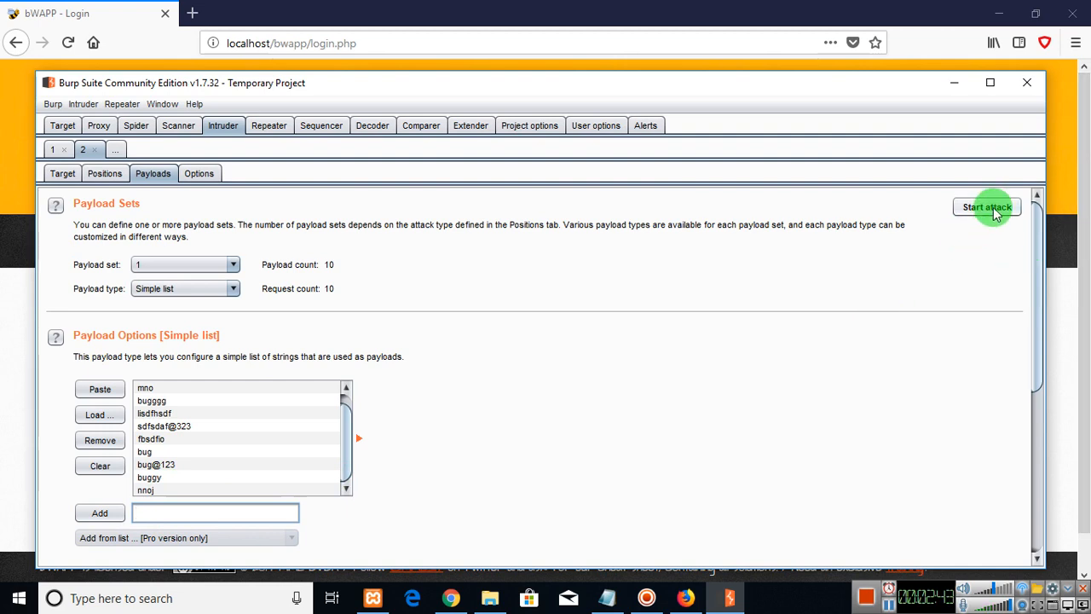
# Launch the Intruder attack and acknowledge the Community Edition limitation warning
pyautogui.click(986, 206)
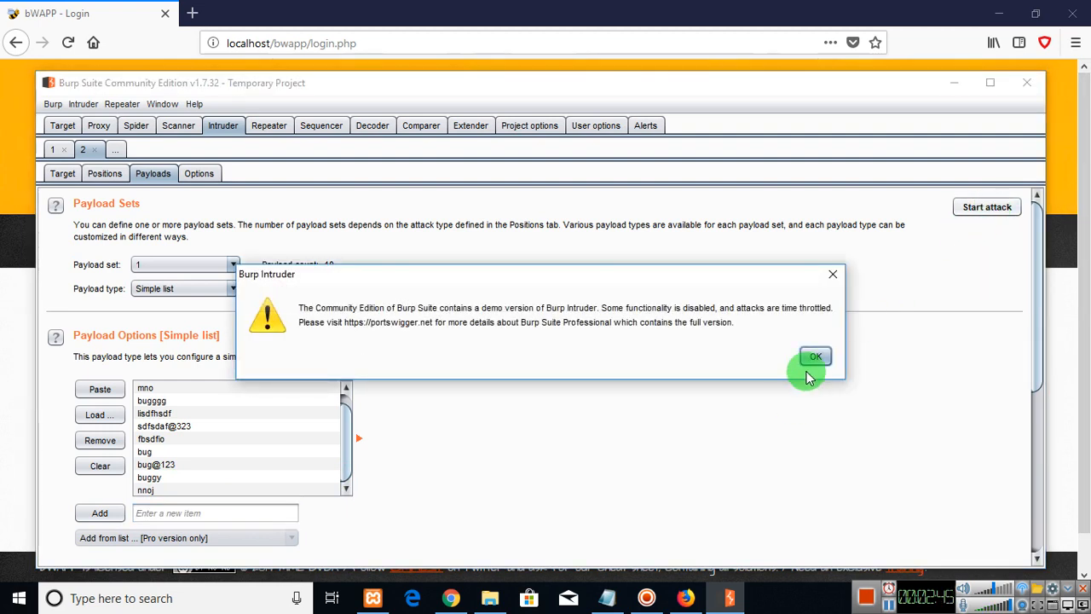
pyautogui.click(814, 356)
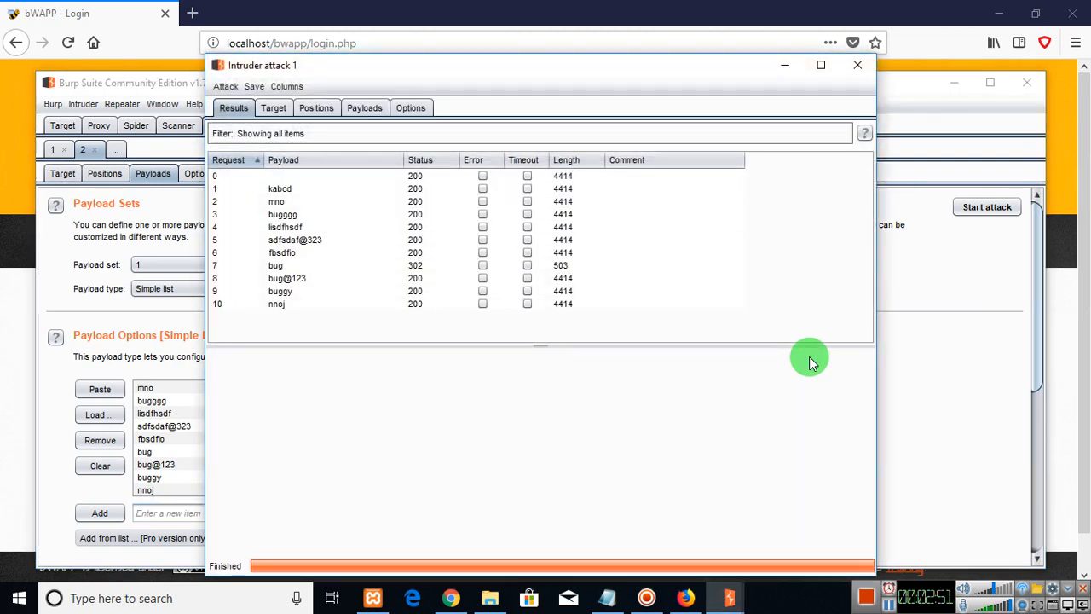
pyautogui.moveTo(482, 201)
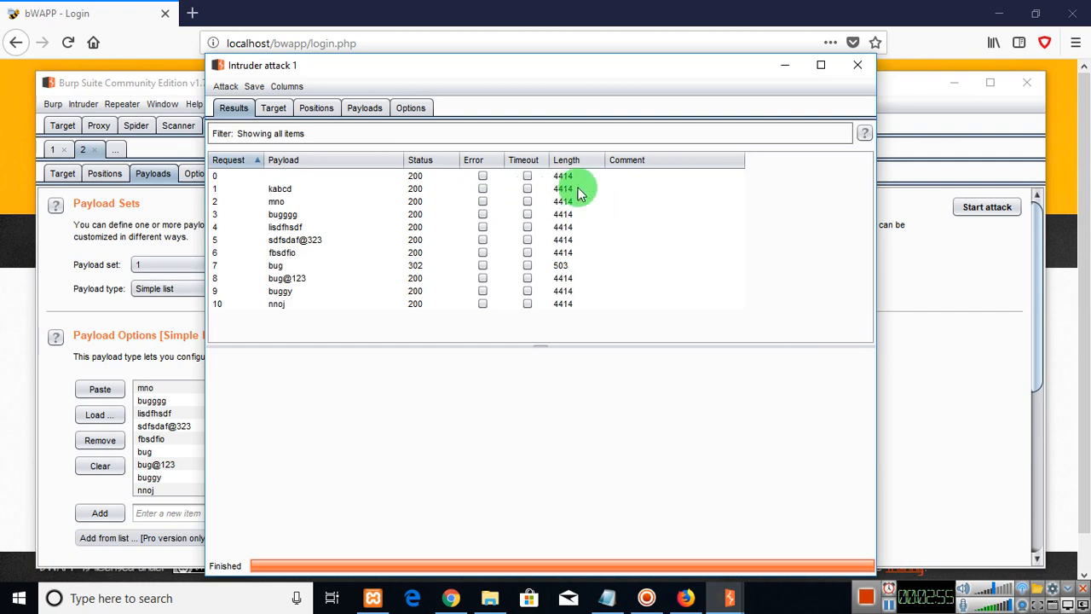
pyautogui.moveTo(554, 200)
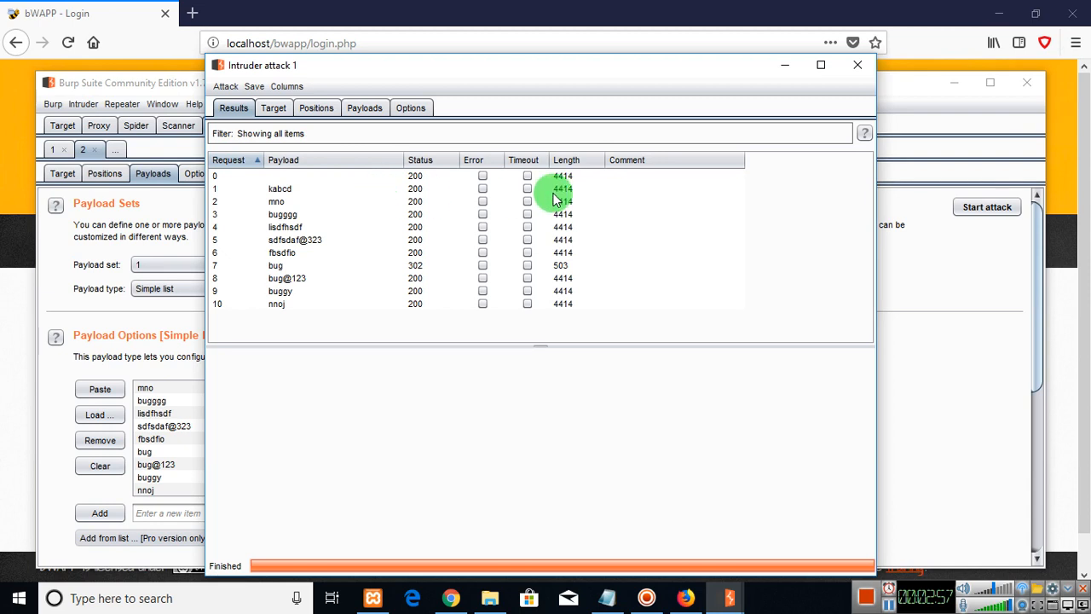
pyautogui.moveTo(260, 196)
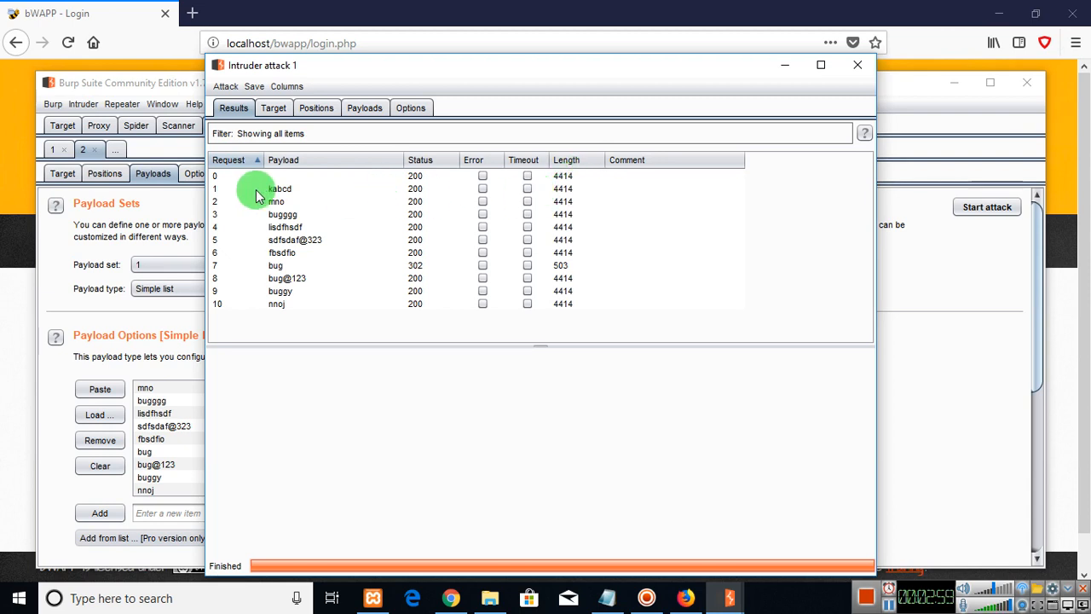
pyautogui.moveTo(285, 258)
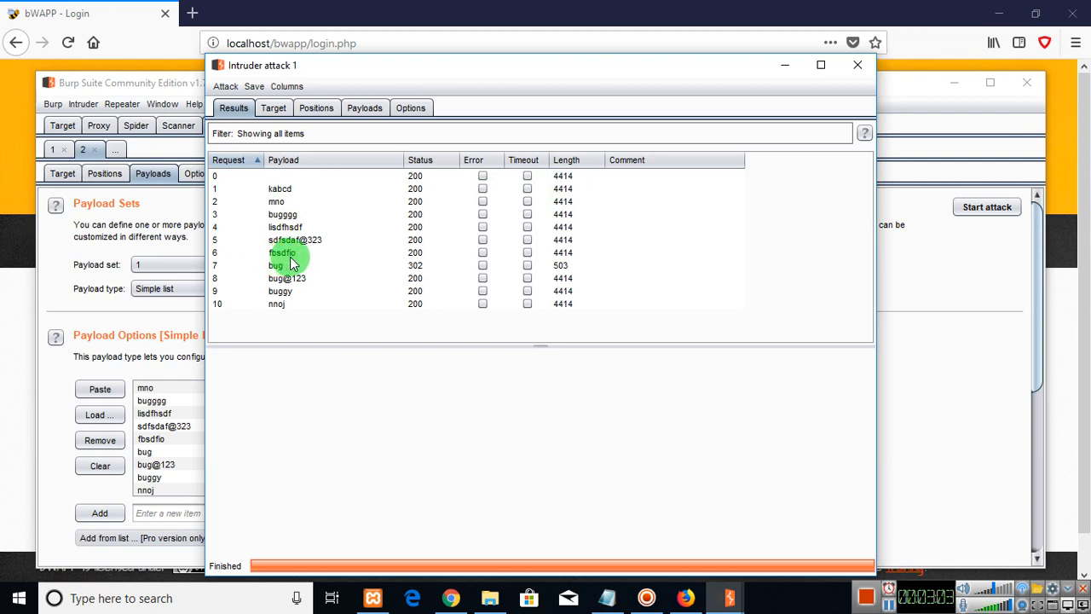
pyautogui.moveTo(290, 278)
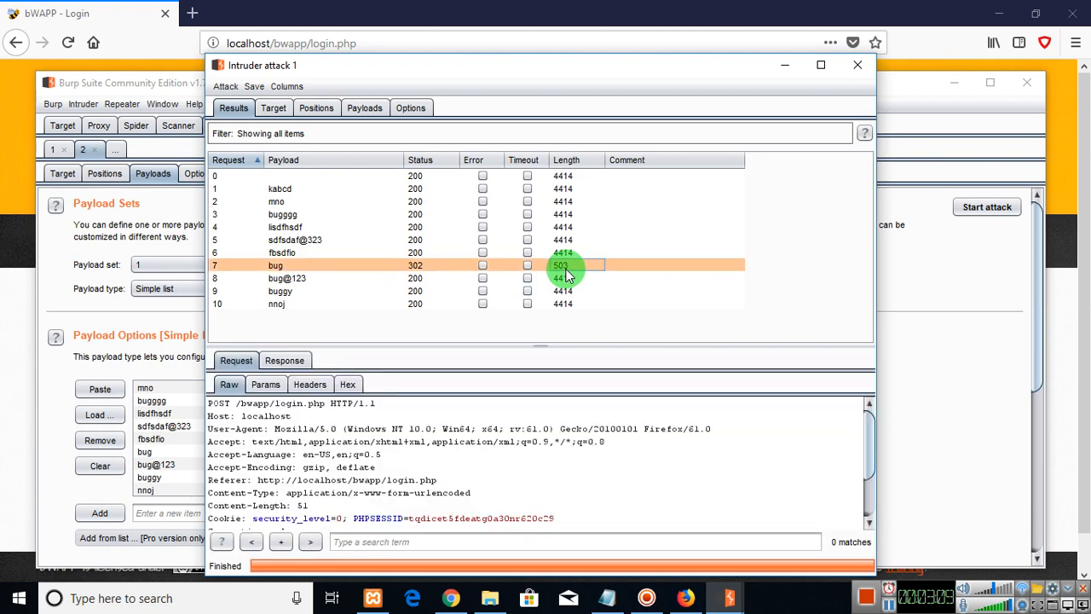
pyautogui.moveTo(417, 265)
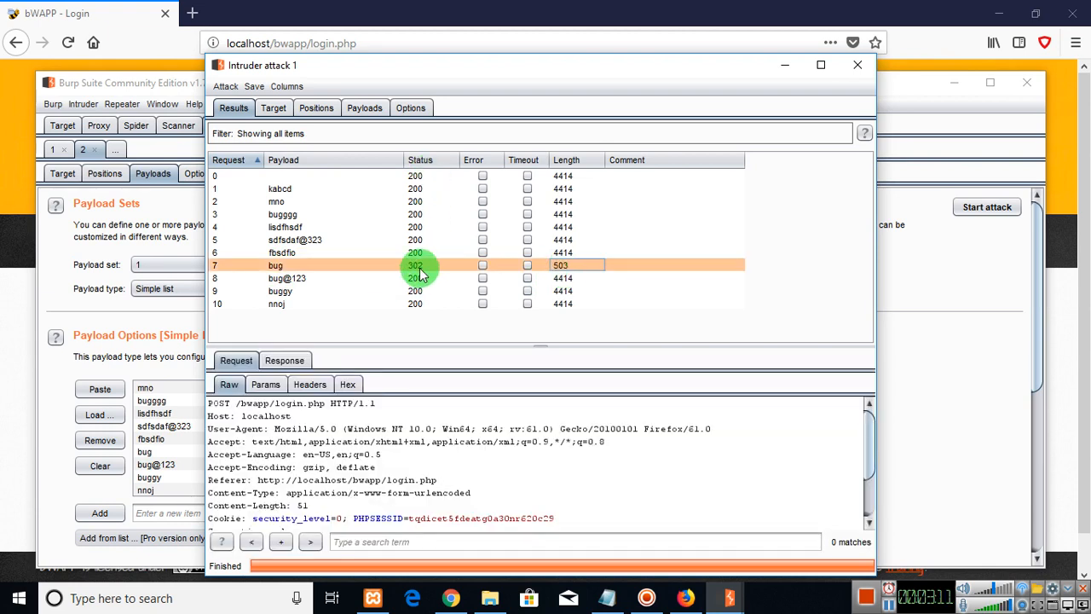
pyautogui.moveTo(584, 252)
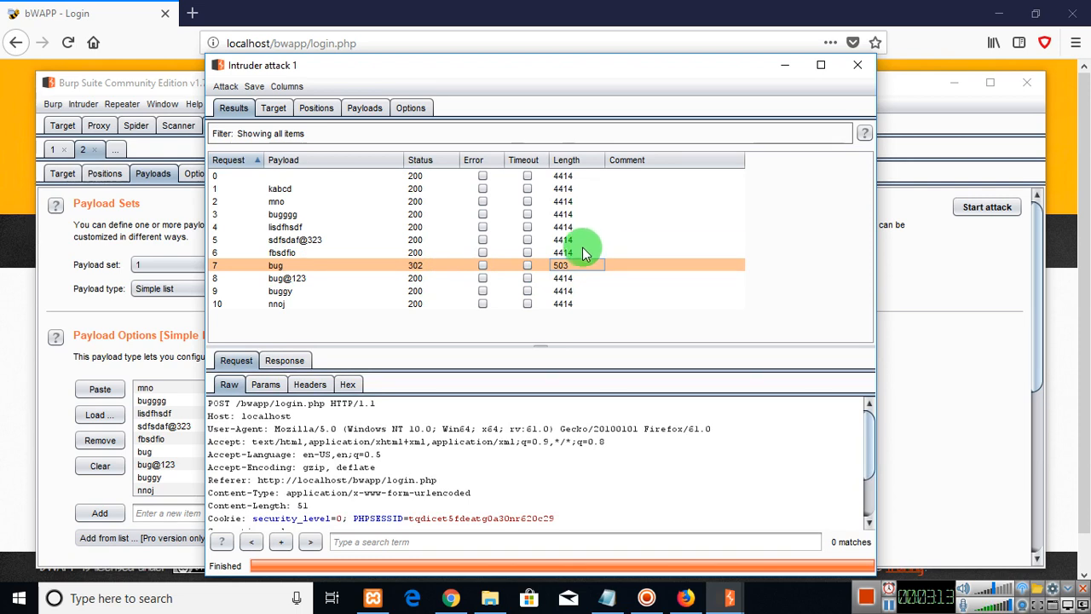
pyautogui.moveTo(570, 276)
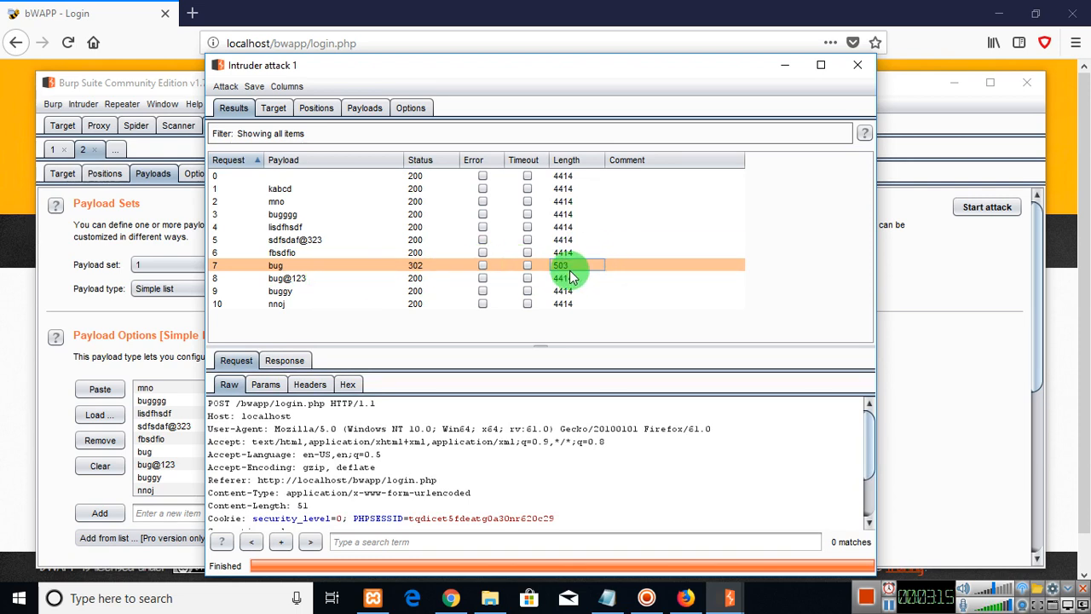
pyautogui.moveTo(422, 267)
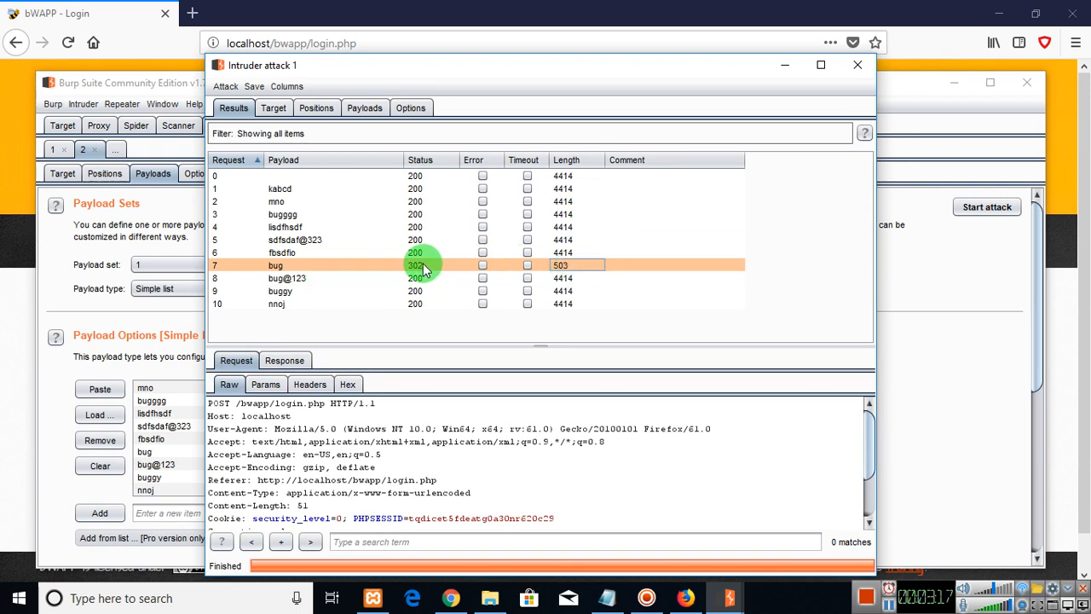
pyautogui.moveTo(295, 273)
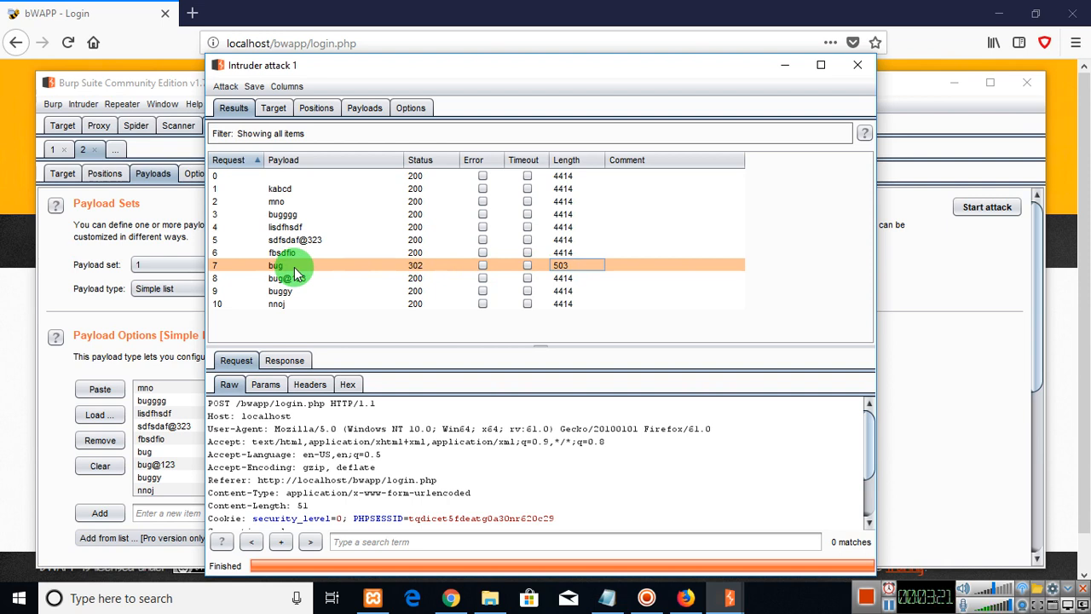
pyautogui.moveTo(711, 282)
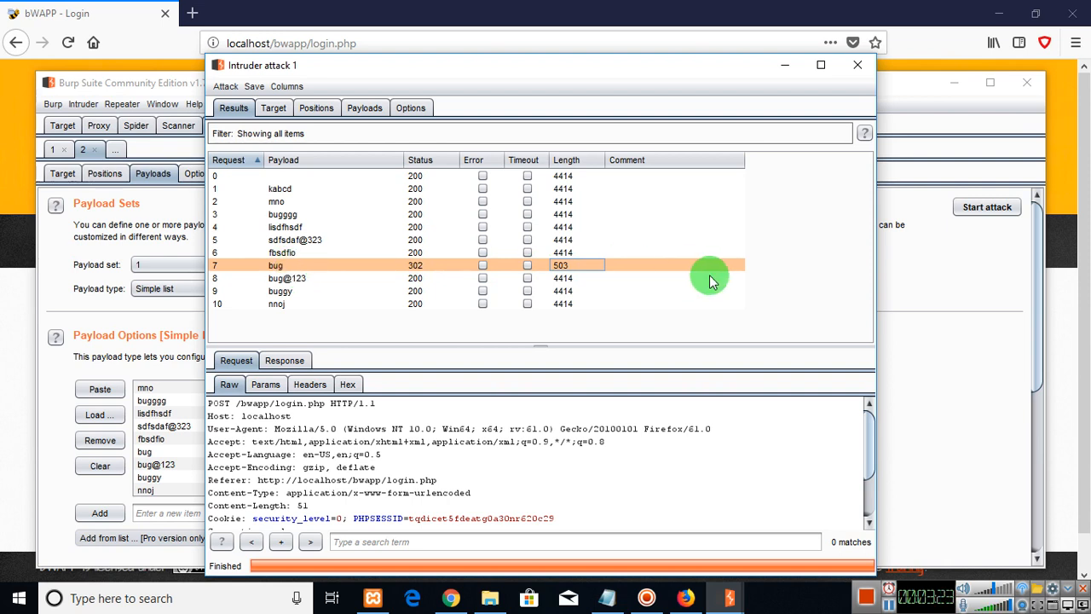
pyautogui.moveTo(447, 341)
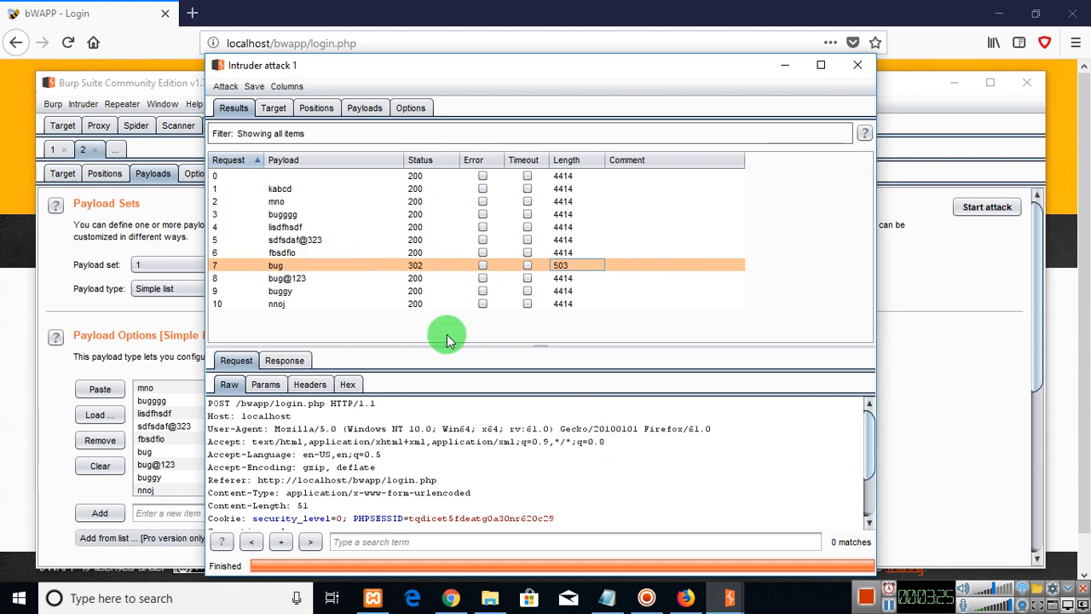
# Bring the bWAPP login page in Firefox back to the front
pyautogui.click(857, 65)
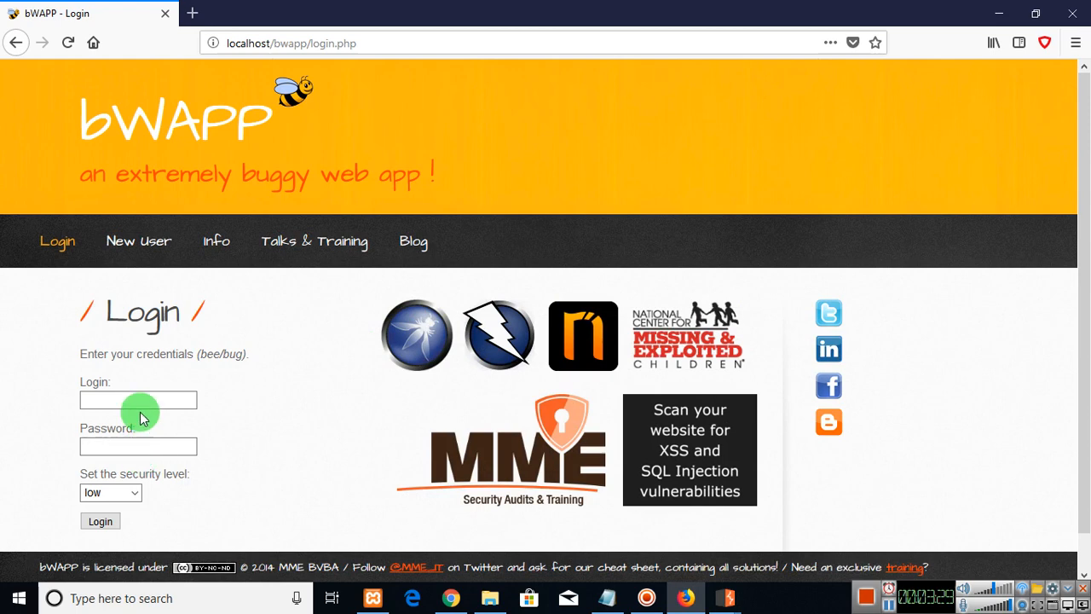
pyautogui.click(138, 400)
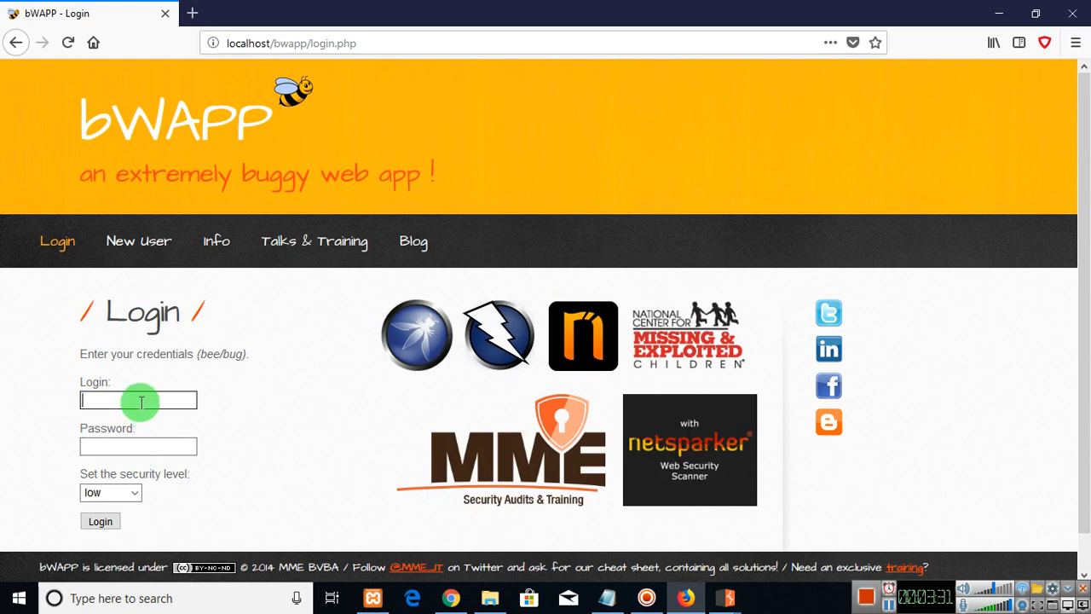
pyautogui.write('bee')
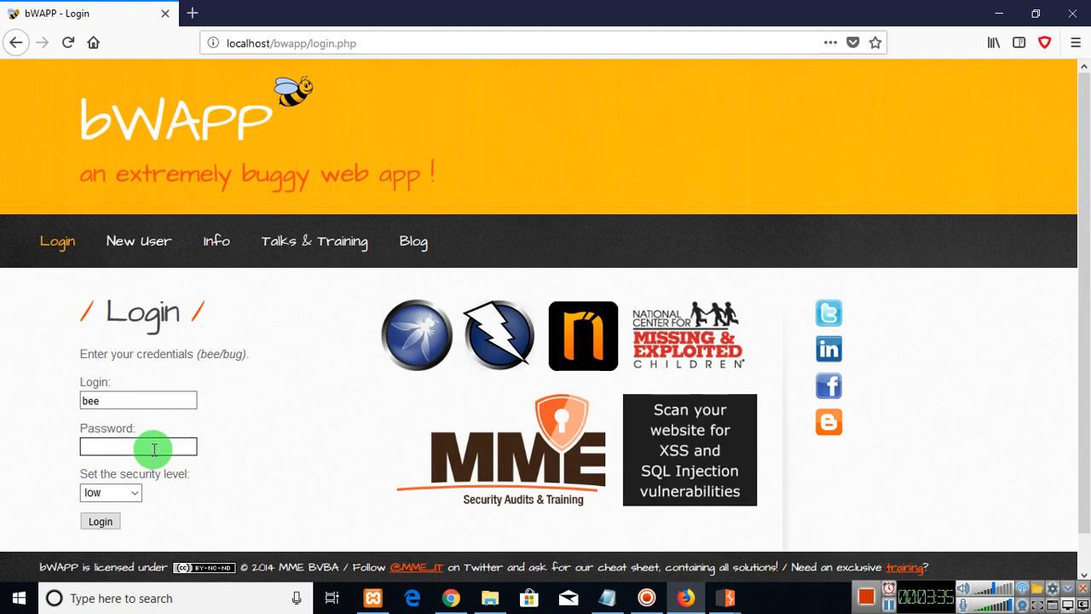
pyautogui.moveTo(155, 435)
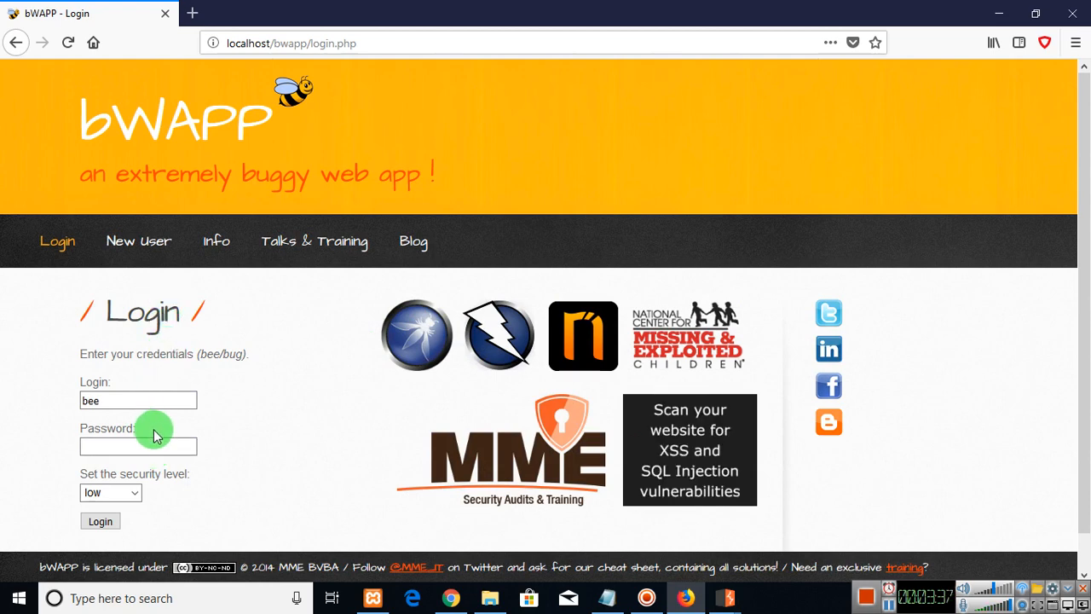
pyautogui.write('bug')
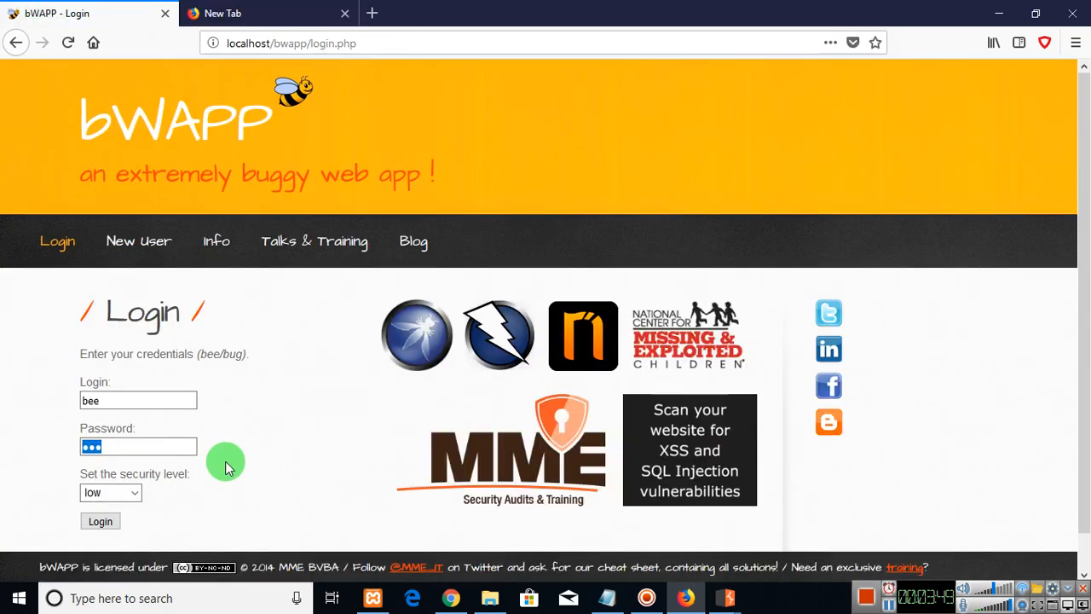
pyautogui.rightClick(139, 446)
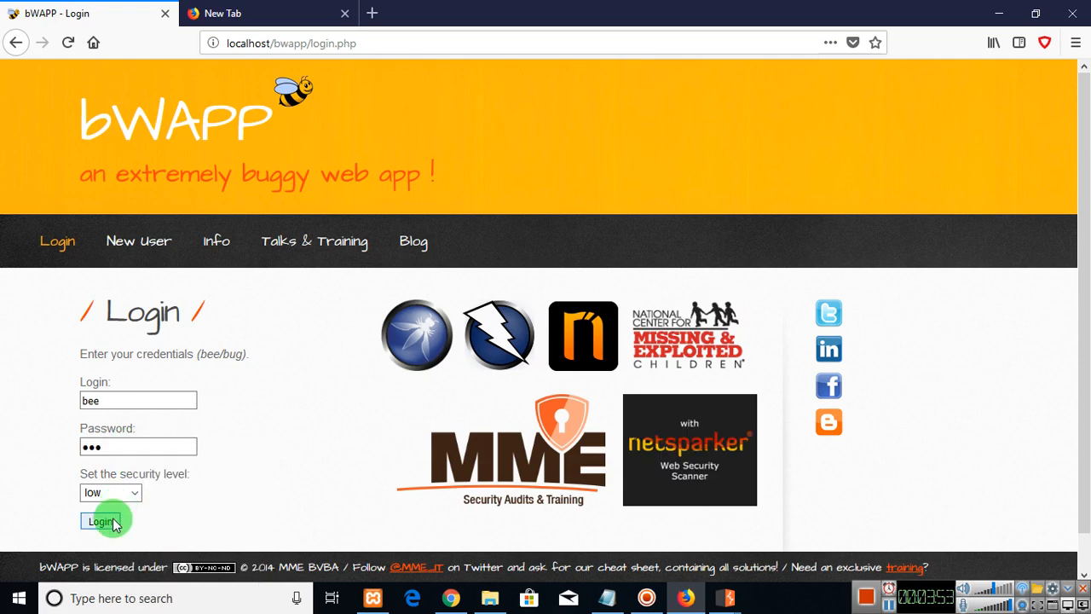
pyautogui.click(100, 520)
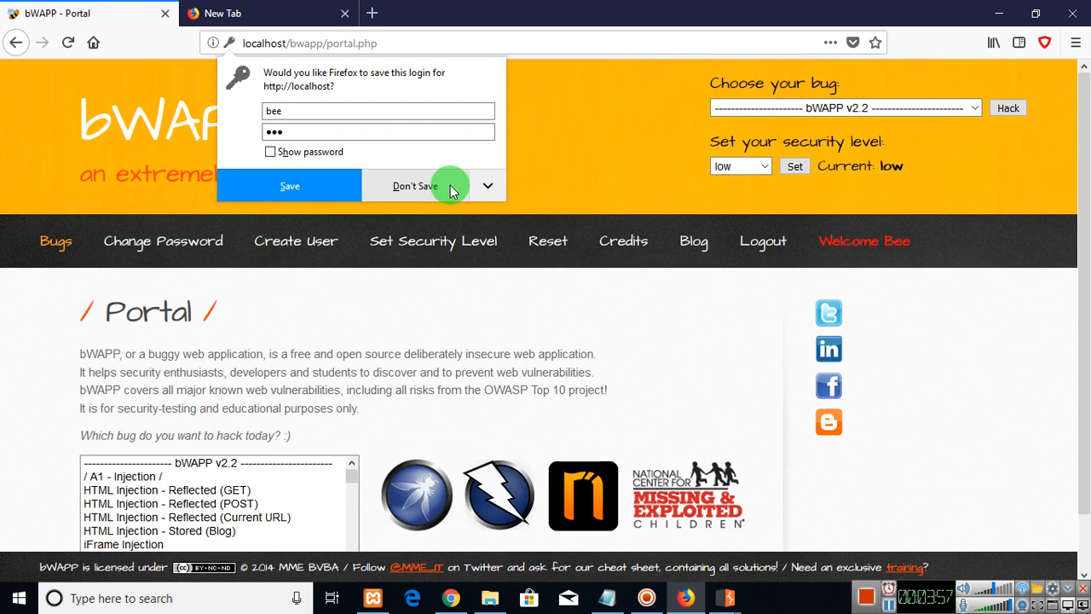
# Decline Firefox's offer to save the bWAPP login for user Bee
pyautogui.click(415, 186)
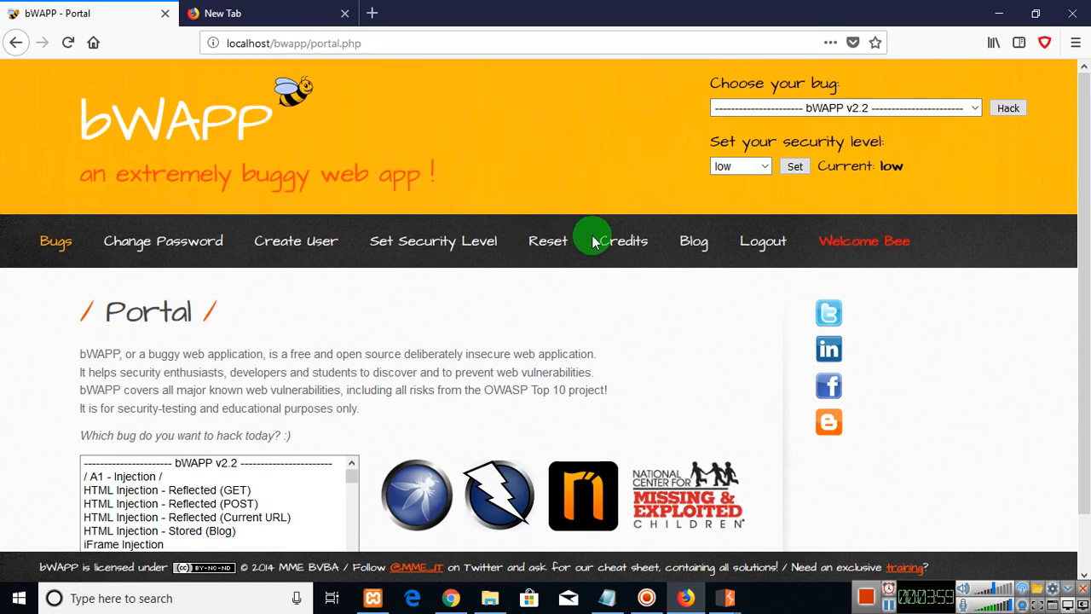